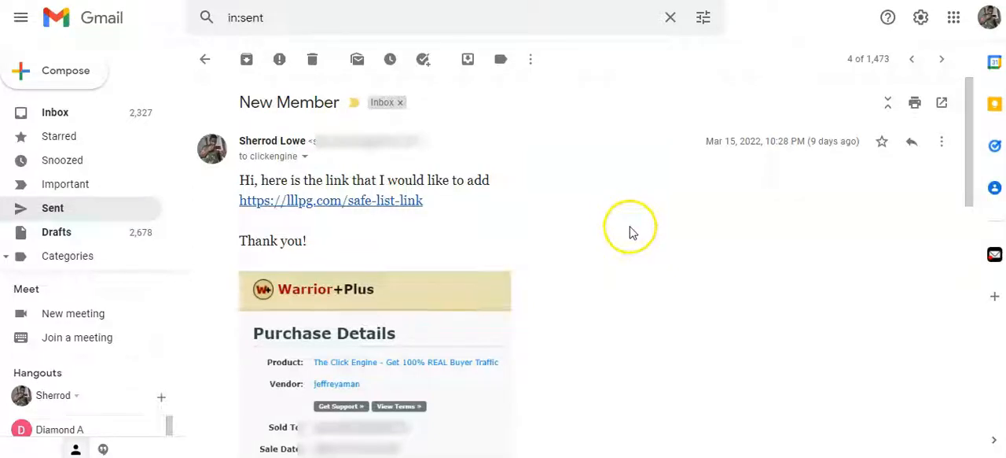
pyautogui.moveTo(632, 233)
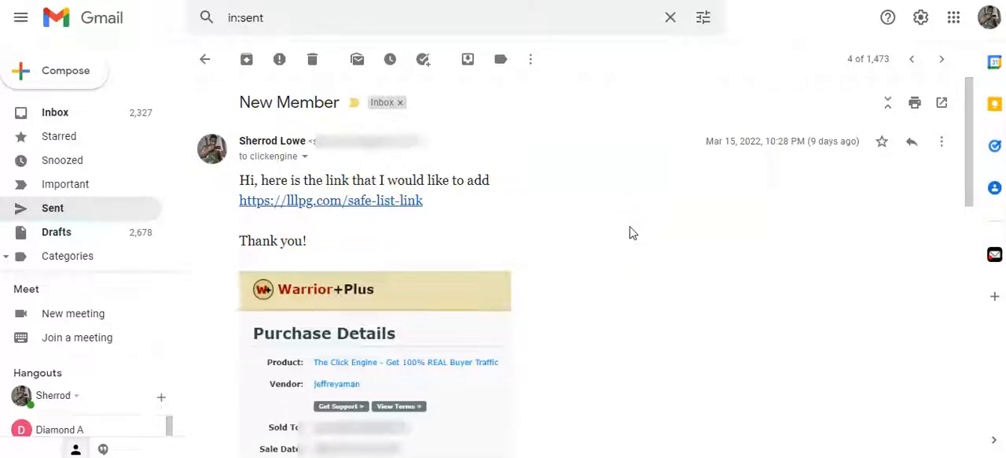
pyautogui.moveTo(634, 230)
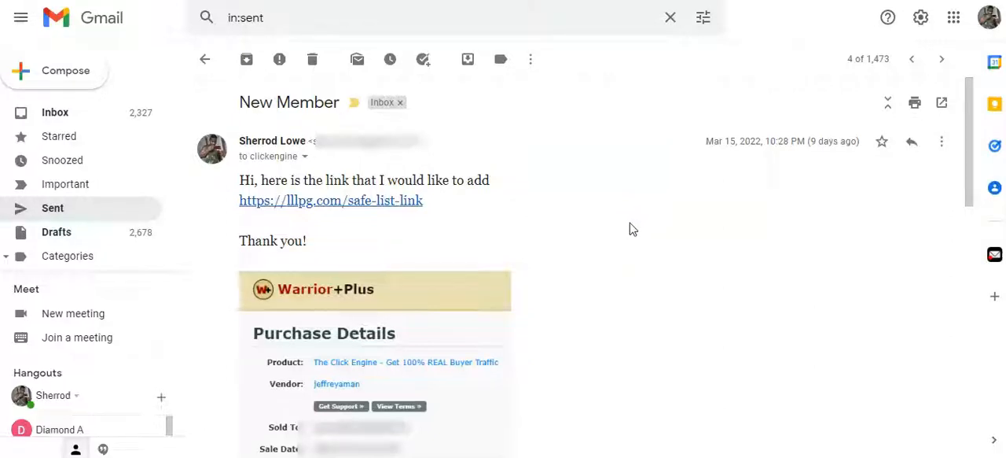
pyautogui.moveTo(630, 228)
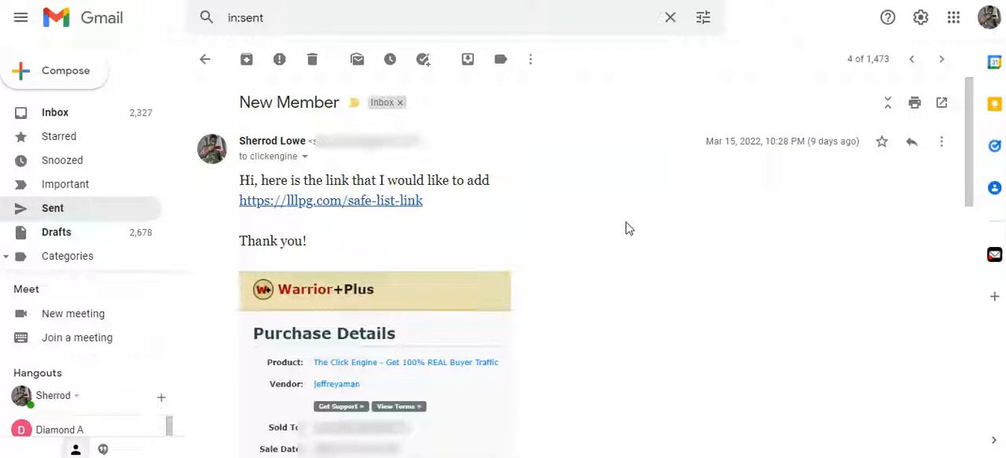
pyautogui.moveTo(635, 228)
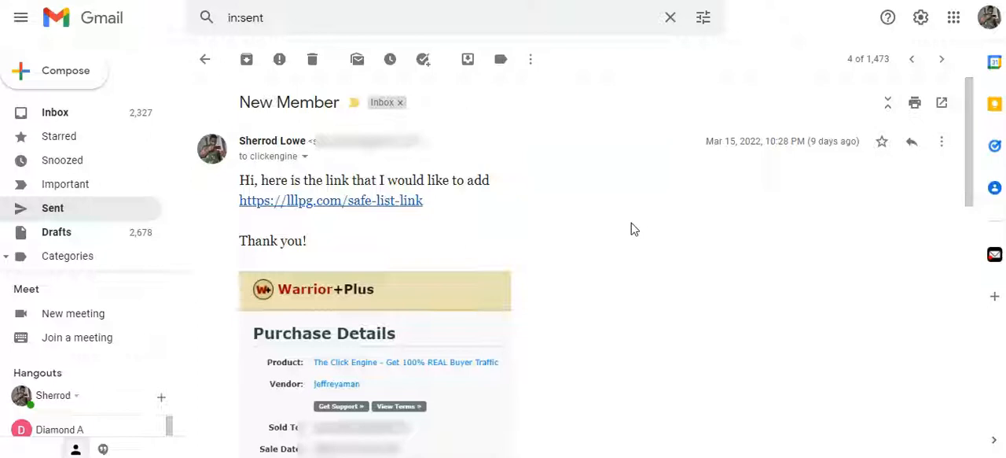
pyautogui.moveTo(652, 211)
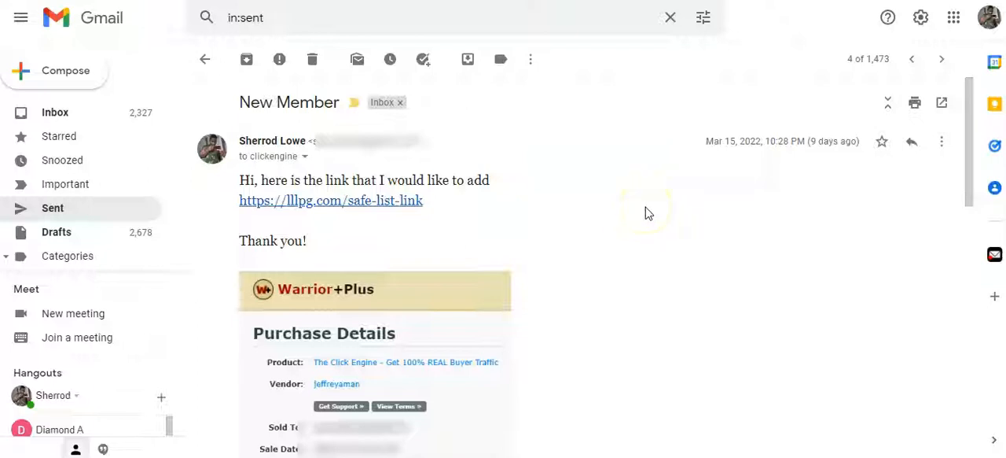
pyautogui.moveTo(645, 211)
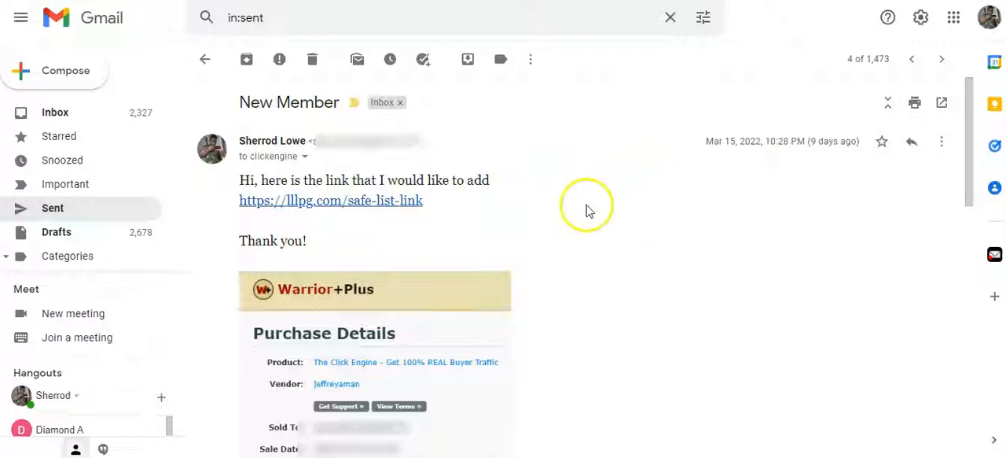
pyautogui.moveTo(529, 245)
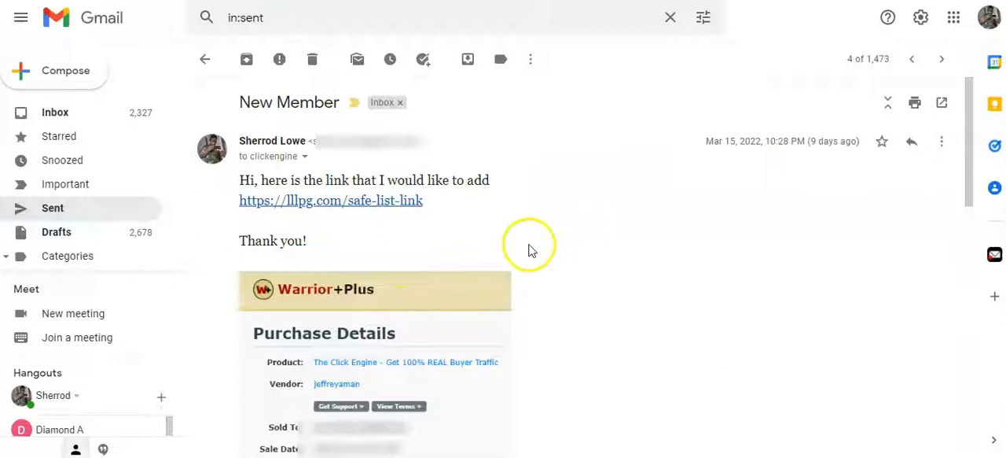
pyautogui.moveTo(653, 239)
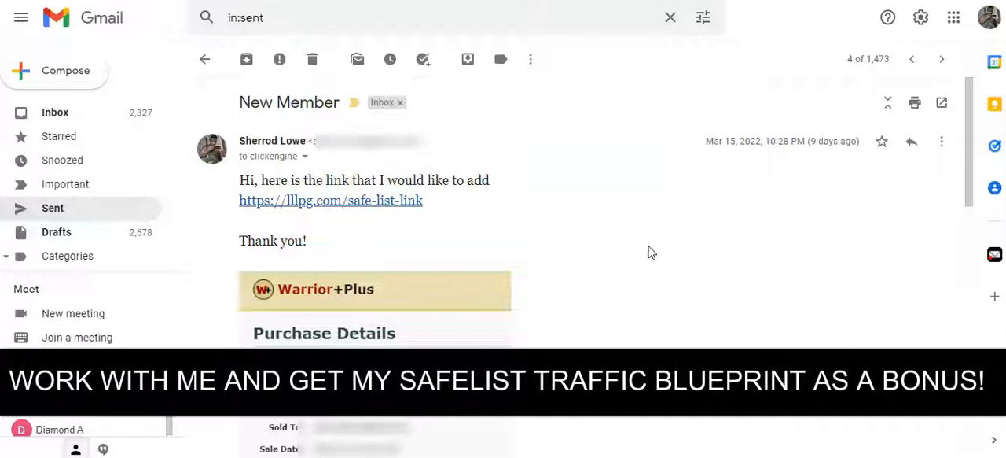
pyautogui.moveTo(651, 250)
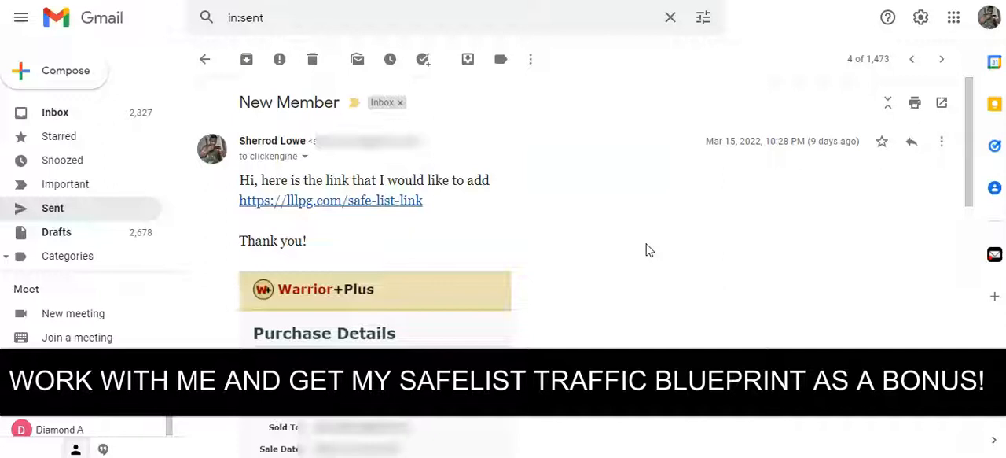
pyautogui.moveTo(648, 252)
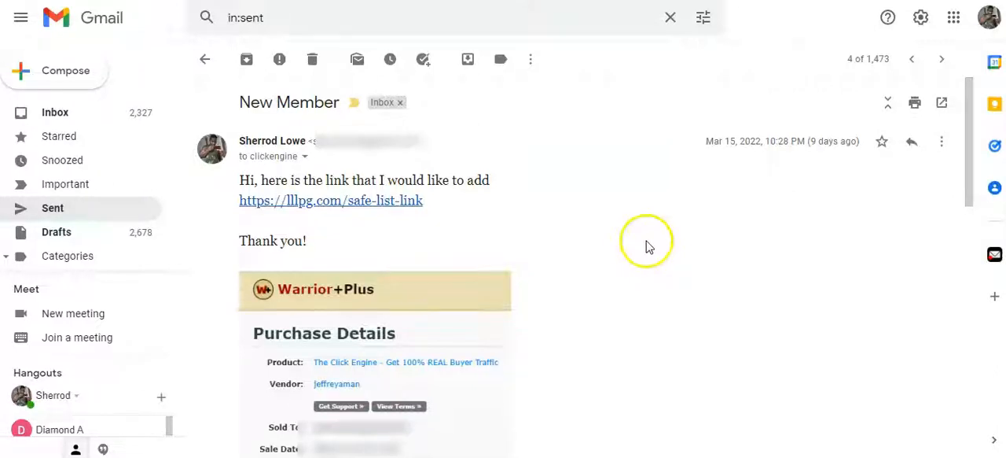
pyautogui.moveTo(677, 181)
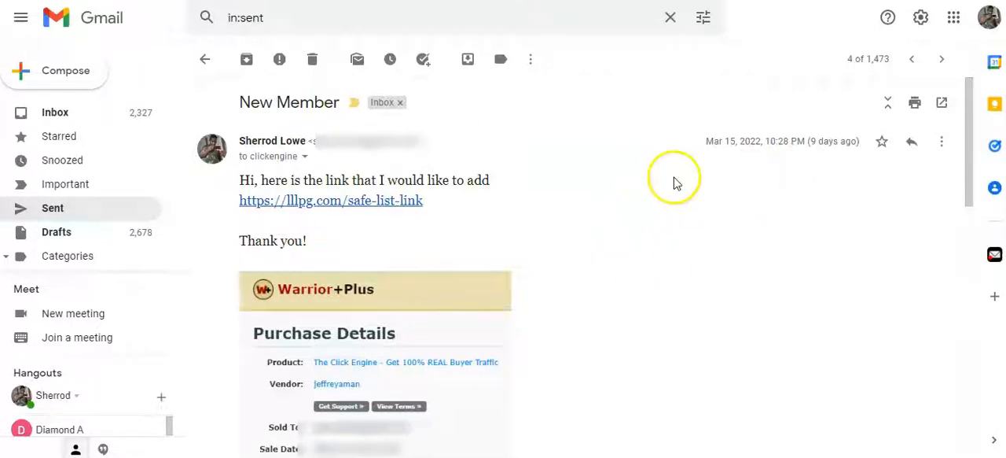
pyautogui.moveTo(638, 227)
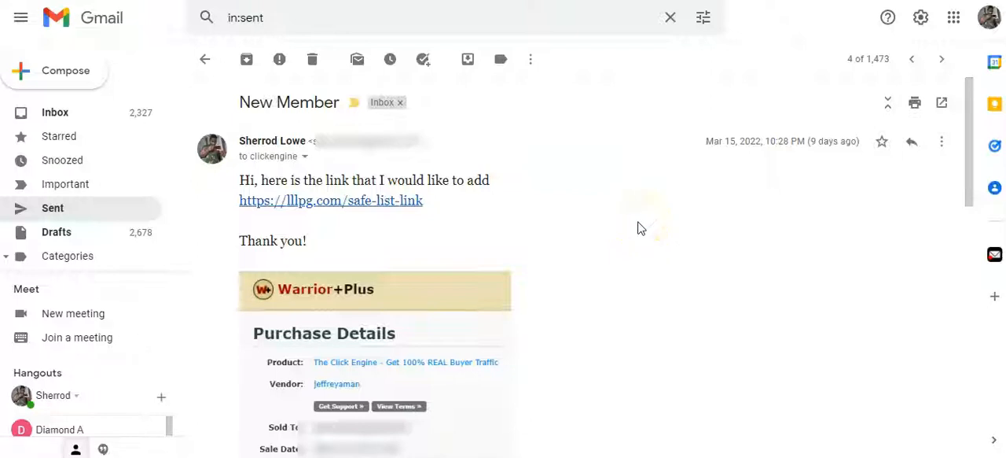
pyautogui.moveTo(638, 228)
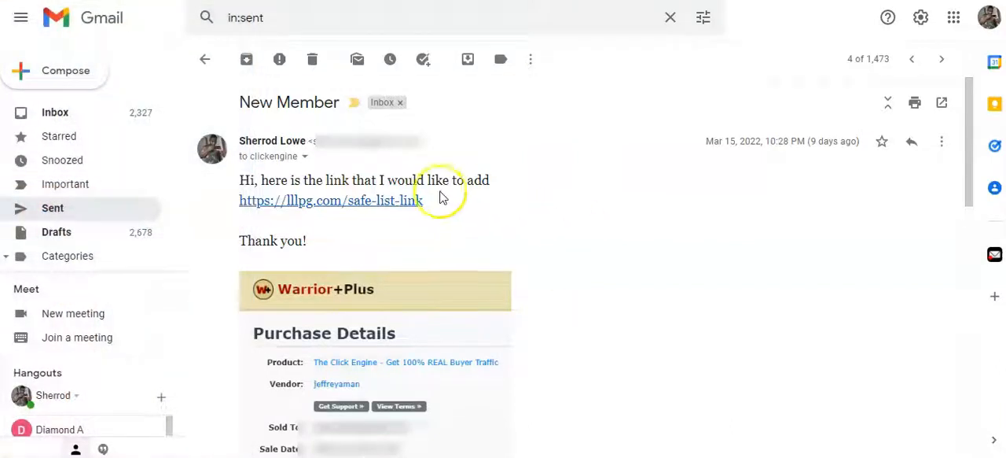
pyautogui.moveTo(336, 227)
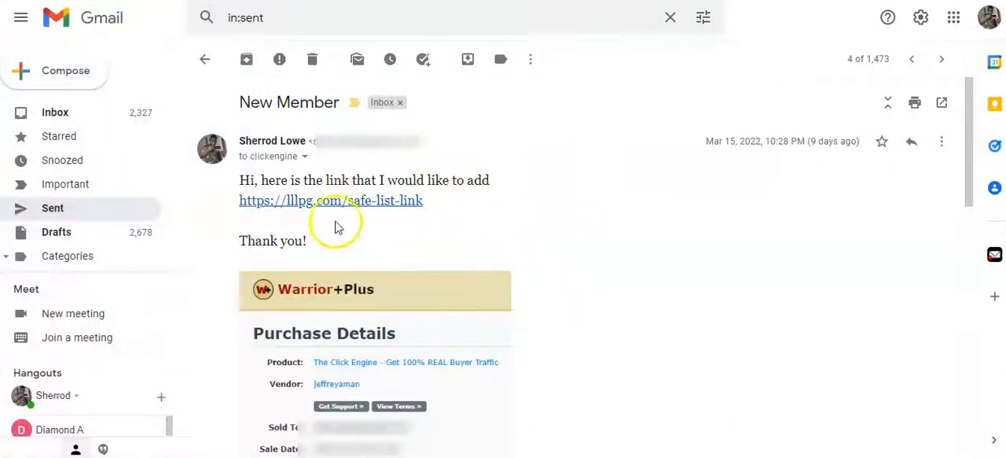
pyautogui.moveTo(332, 206)
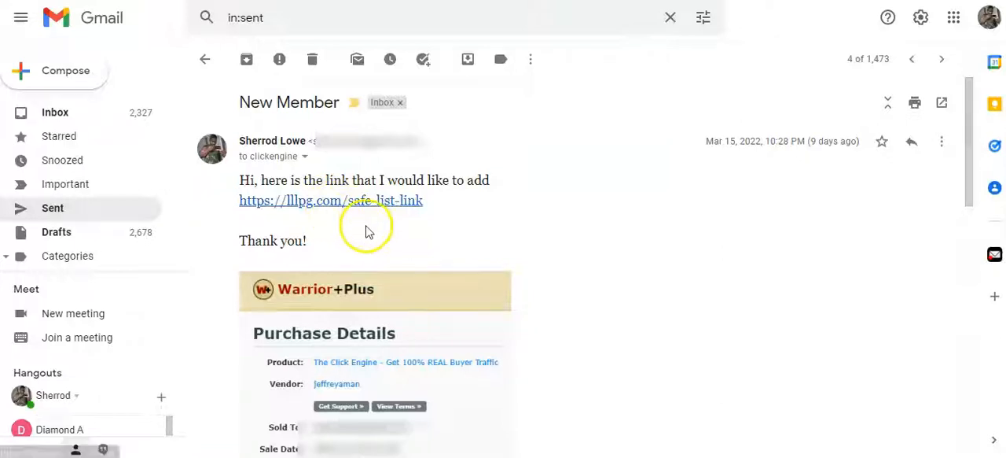
pyautogui.moveTo(416, 226)
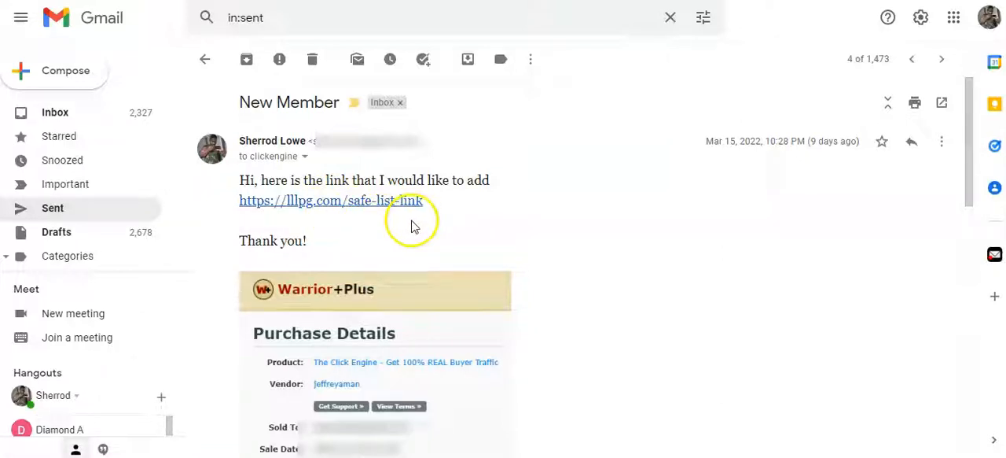
pyautogui.moveTo(370, 232)
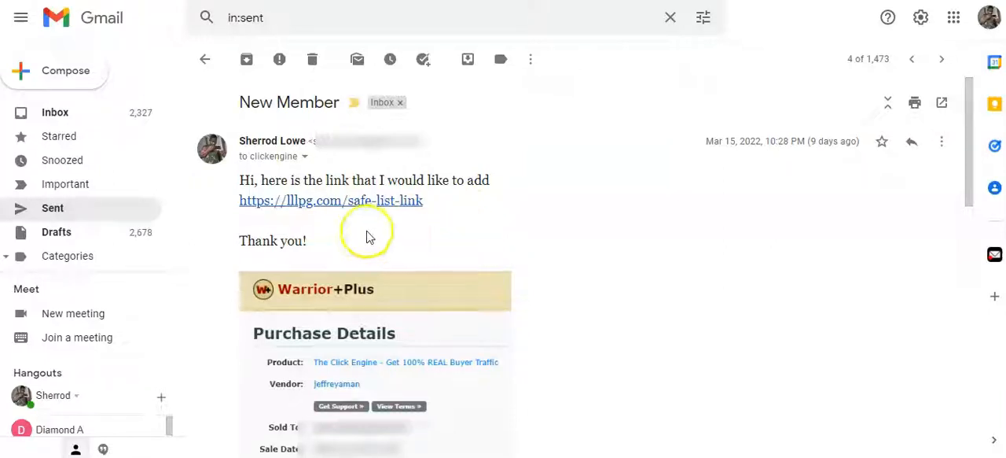
pyautogui.moveTo(356, 210)
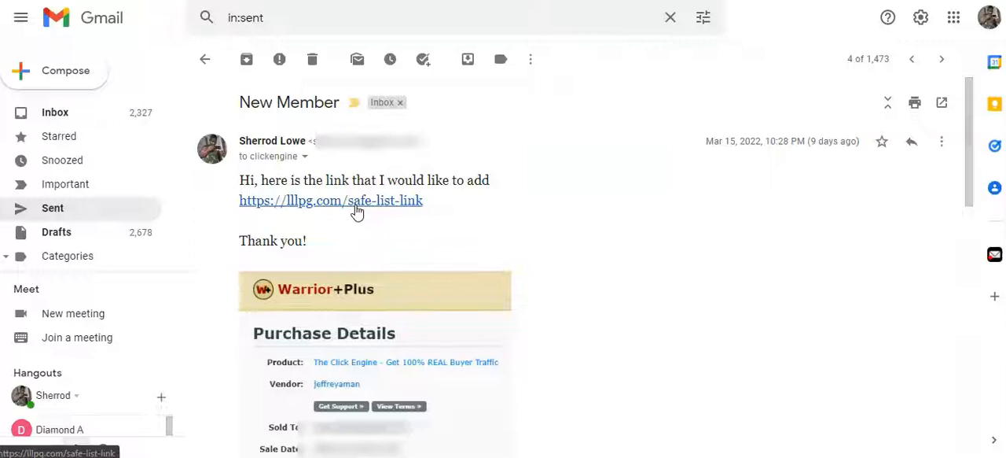
pyautogui.moveTo(387, 230)
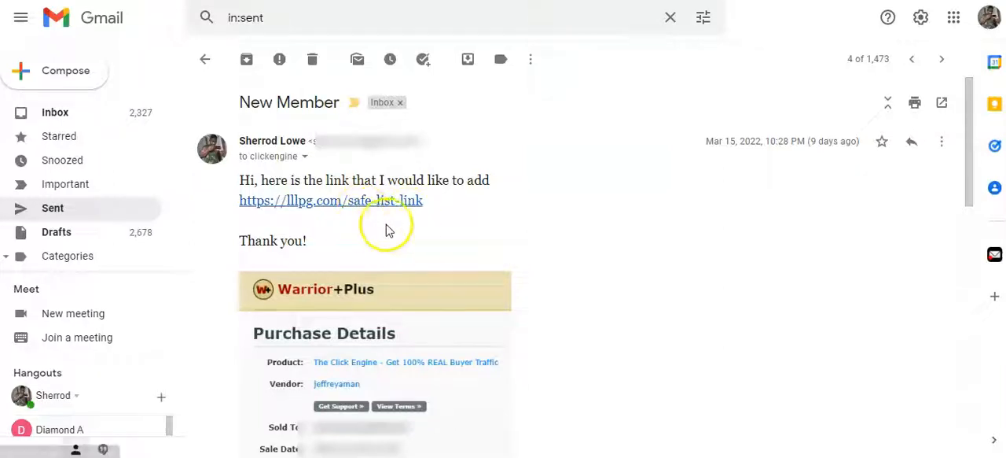
pyautogui.moveTo(406, 229)
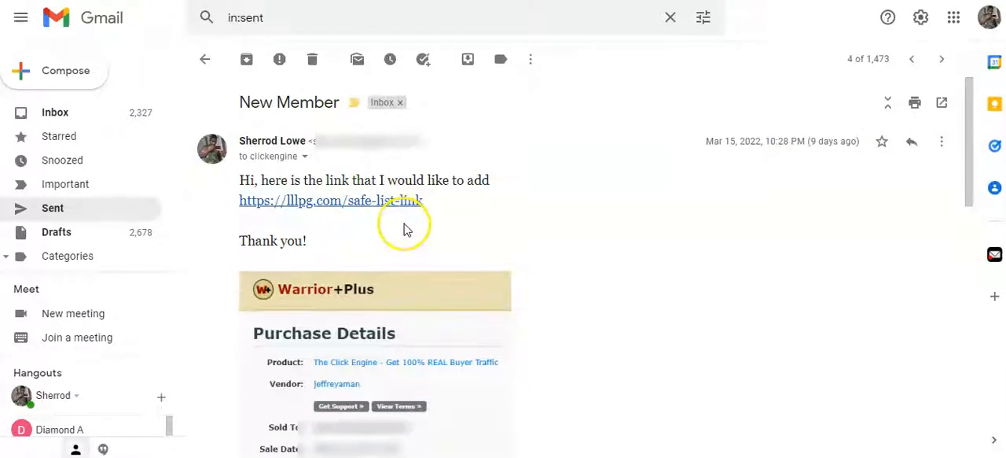
pyautogui.moveTo(481, 228)
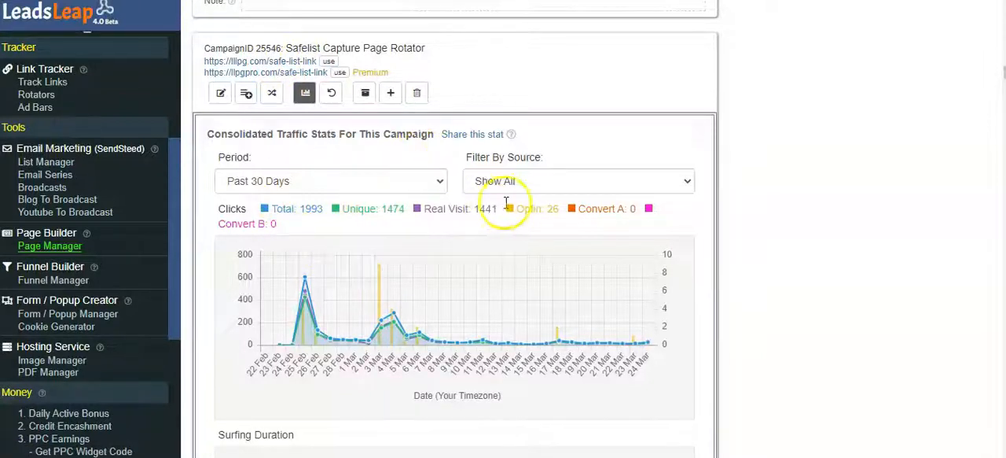
pyautogui.moveTo(479, 242)
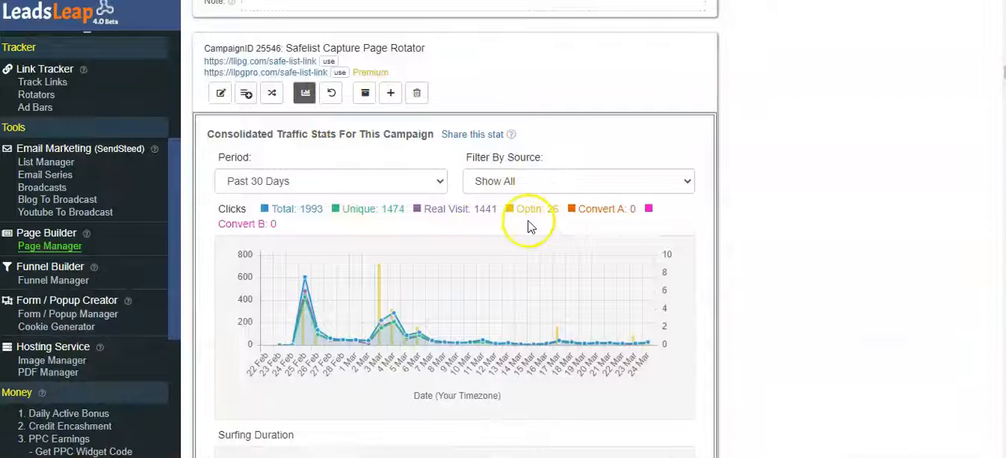
pyautogui.moveTo(362, 281)
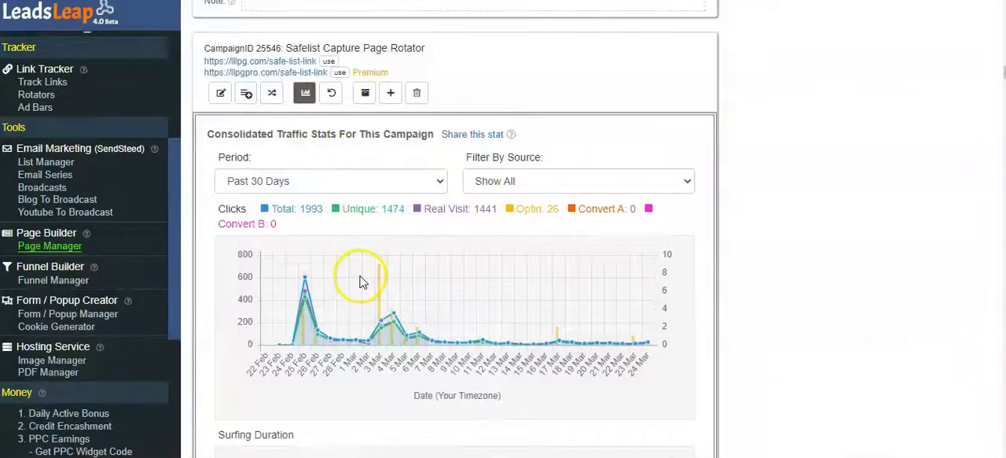
pyautogui.moveTo(315, 299)
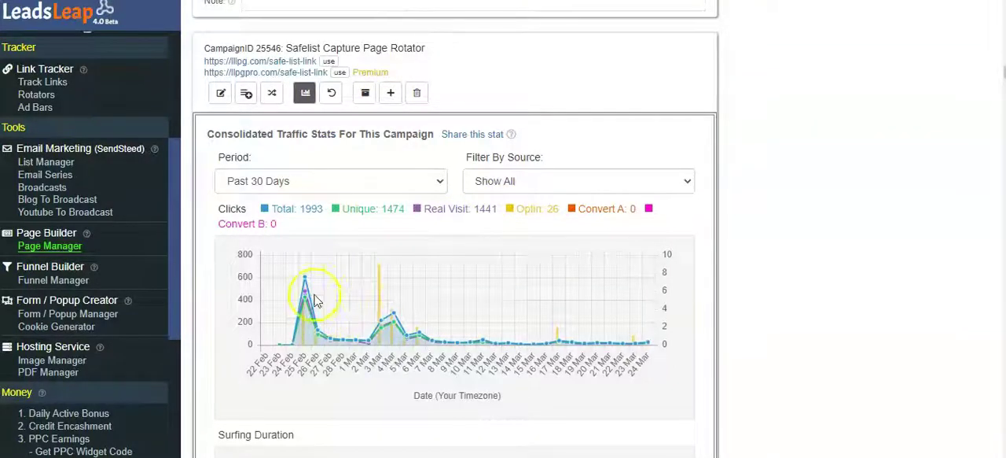
pyautogui.moveTo(303, 364)
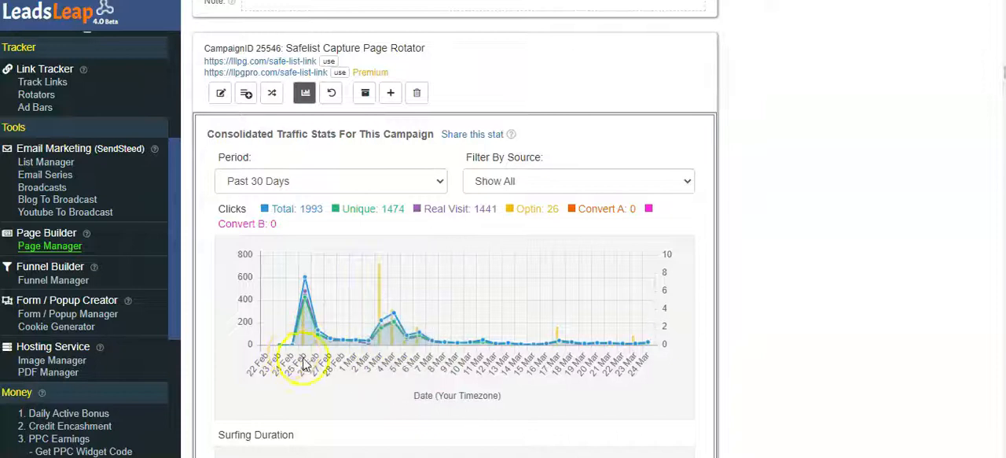
pyautogui.moveTo(451, 340)
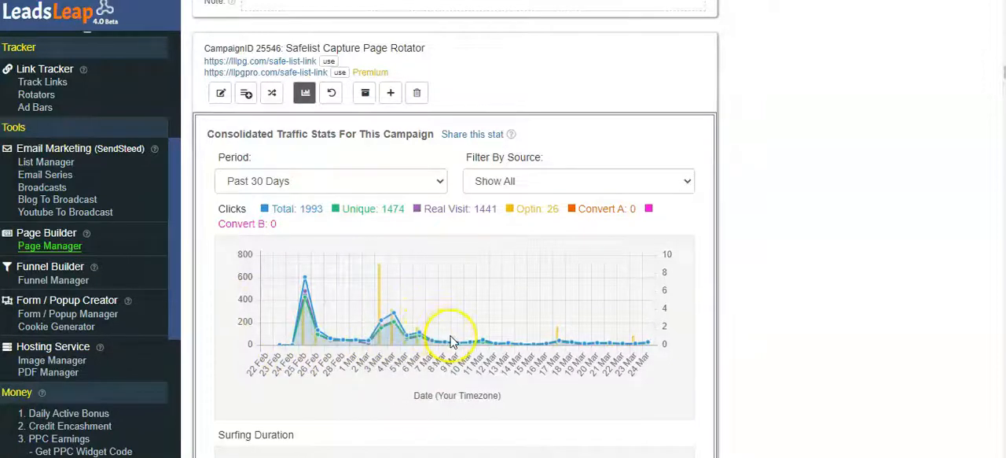
pyautogui.moveTo(547, 341)
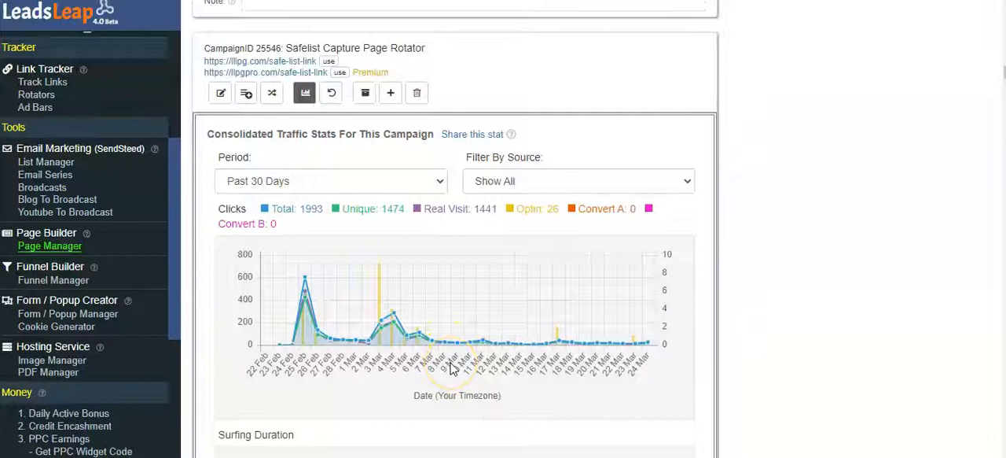
pyautogui.moveTo(475, 348)
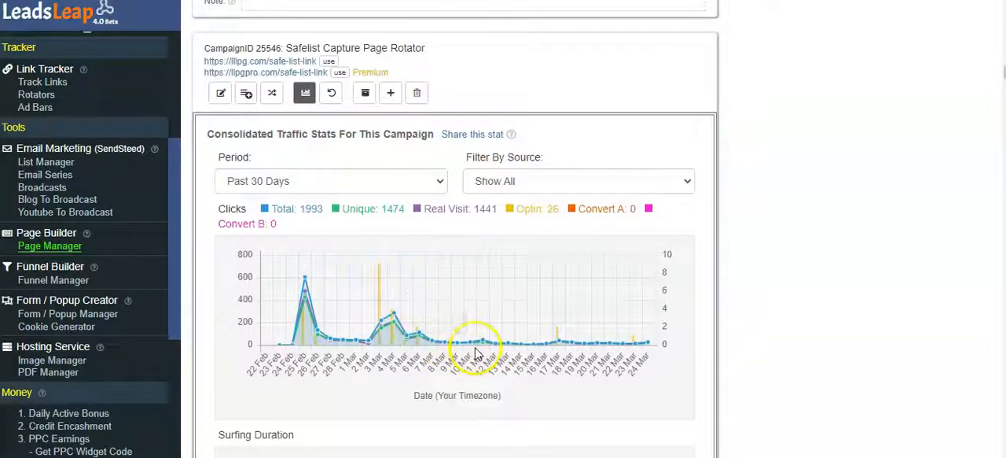
pyautogui.moveTo(566, 347)
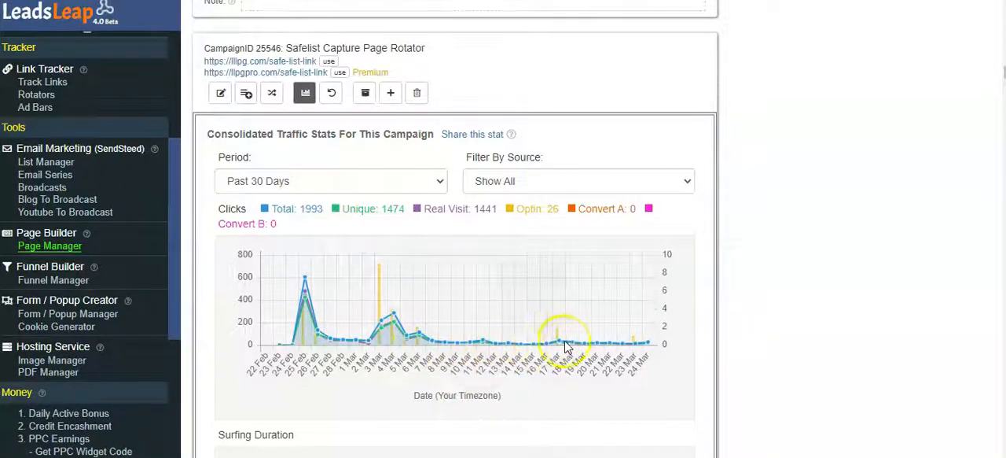
pyautogui.moveTo(560, 341)
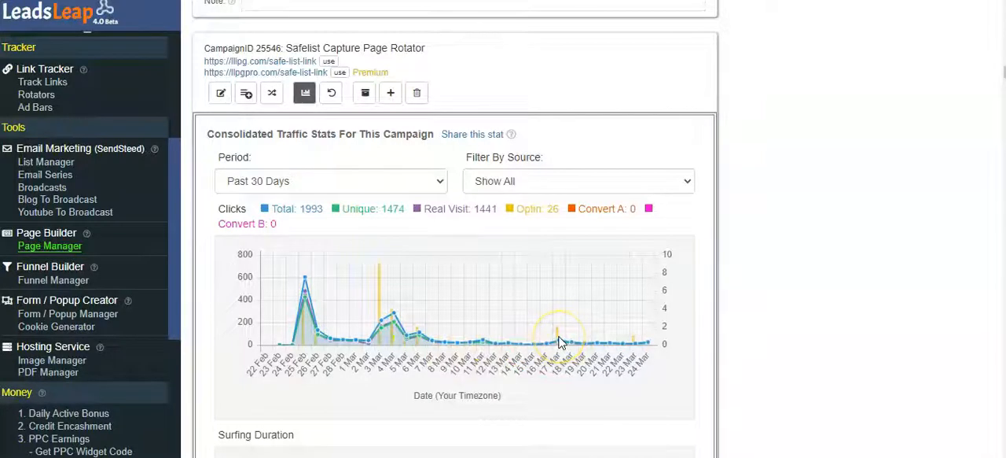
pyautogui.moveTo(557, 342)
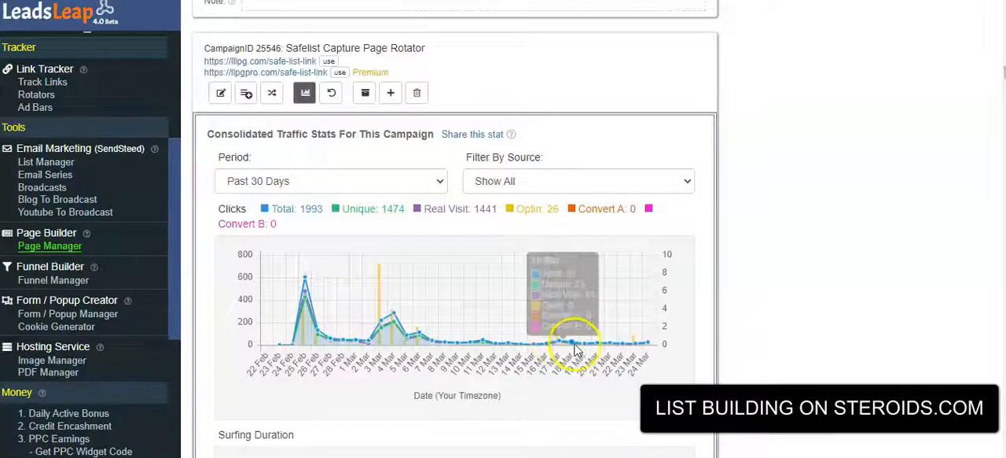
pyautogui.moveTo(574, 343)
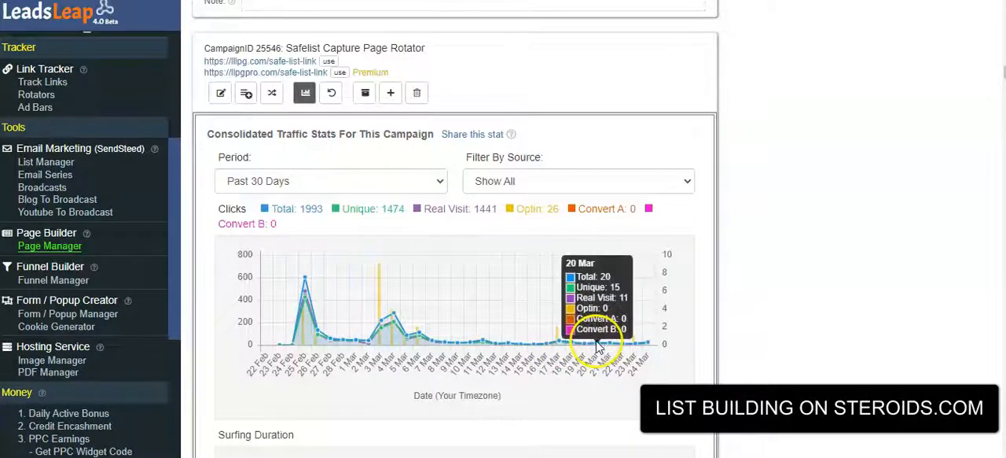
pyautogui.moveTo(515, 275)
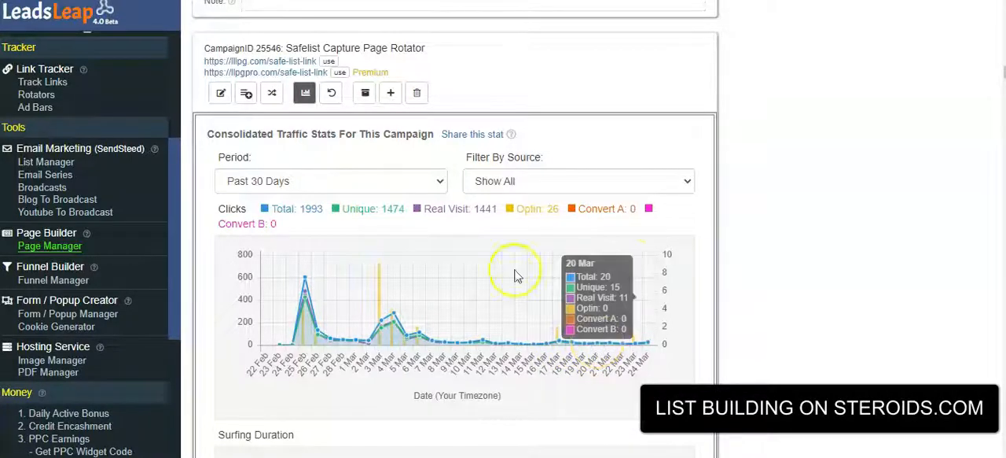
pyautogui.scroll(-3)
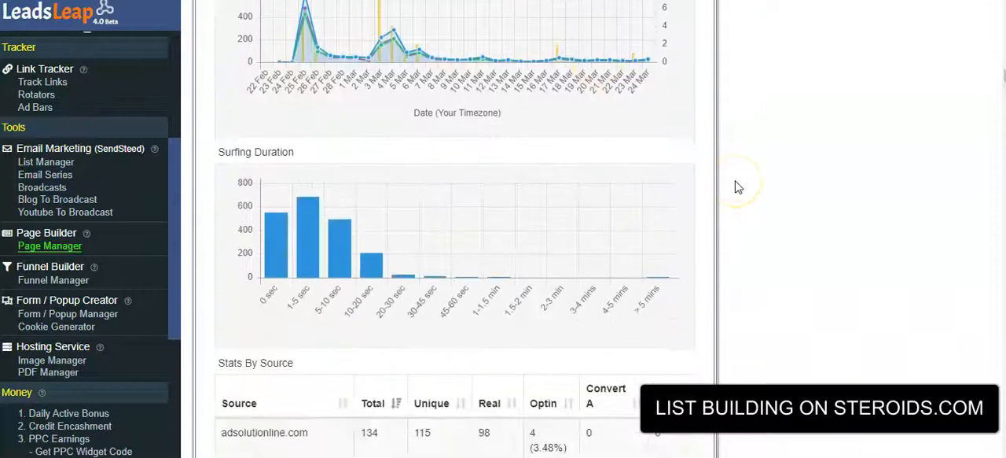
pyautogui.scroll(-3)
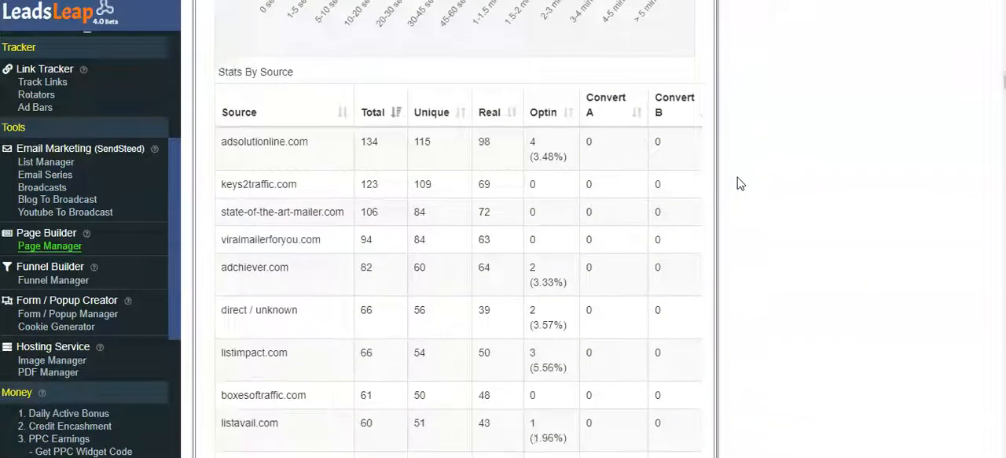
pyautogui.scroll(-3)
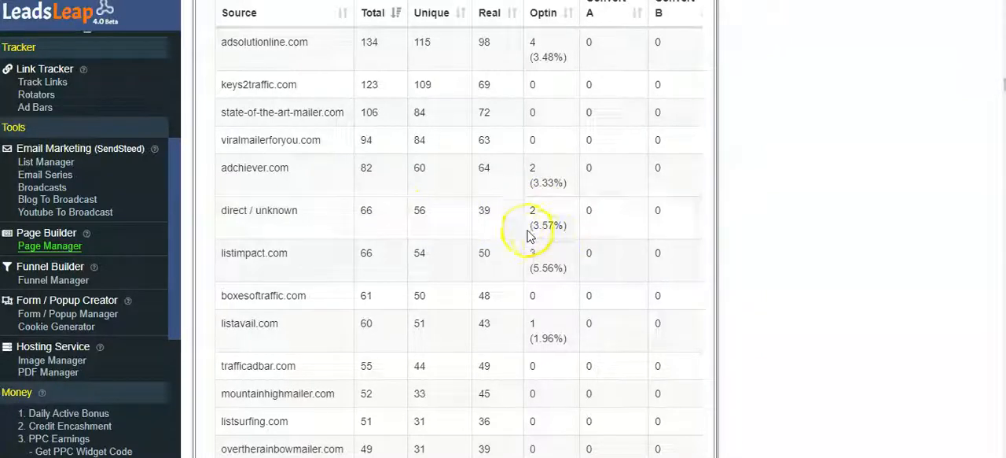
pyautogui.moveTo(349, 219)
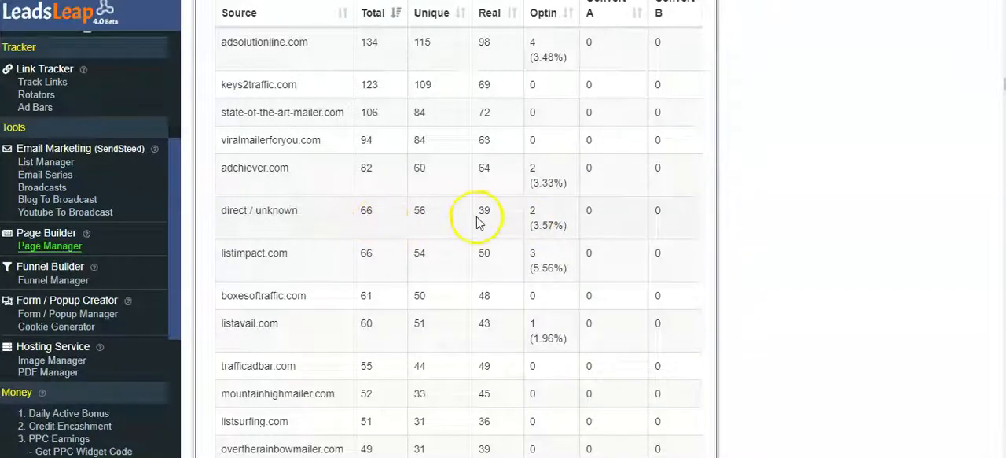
pyautogui.moveTo(494, 227)
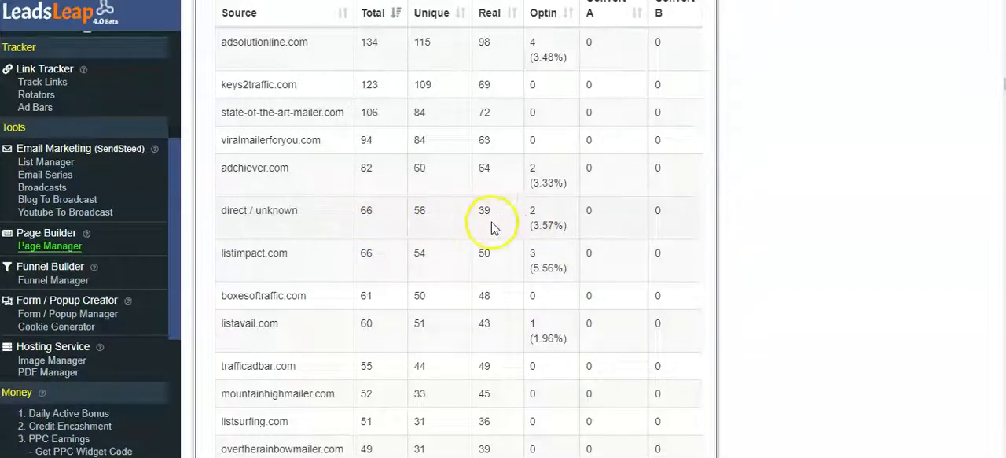
pyautogui.moveTo(377, 228)
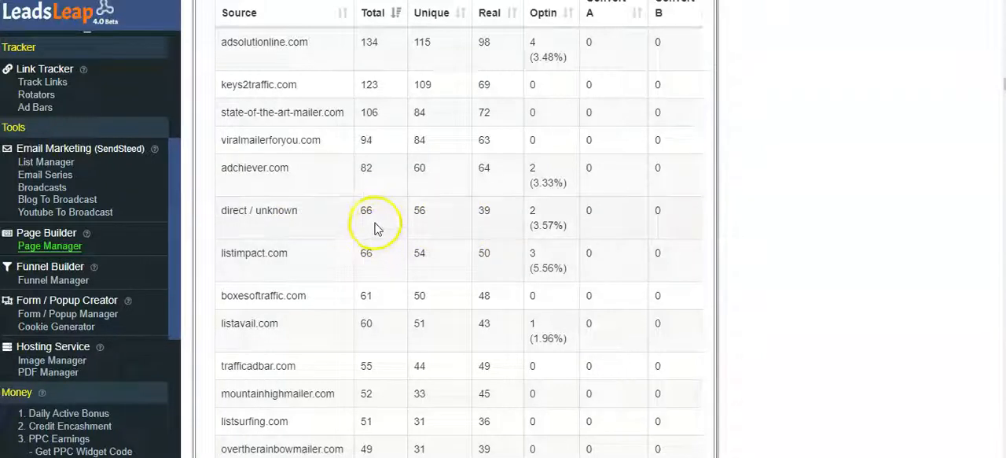
pyautogui.moveTo(551, 223)
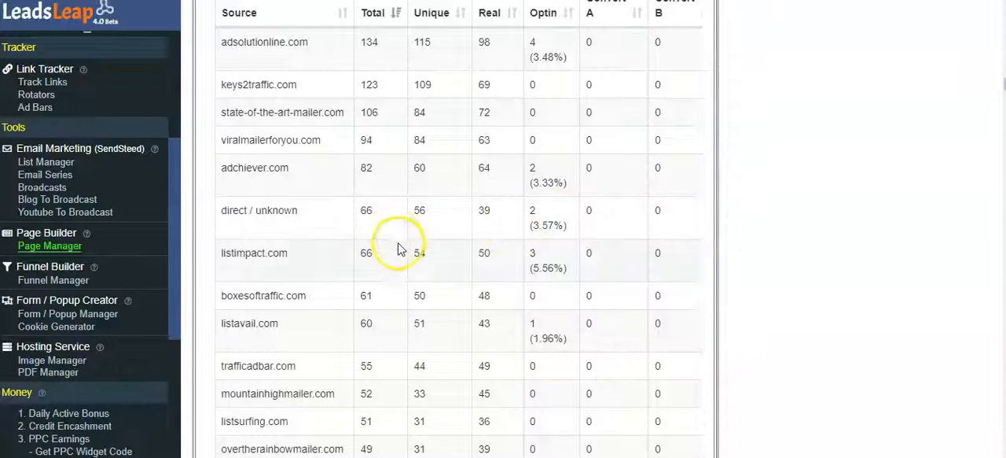
pyautogui.moveTo(723, 323)
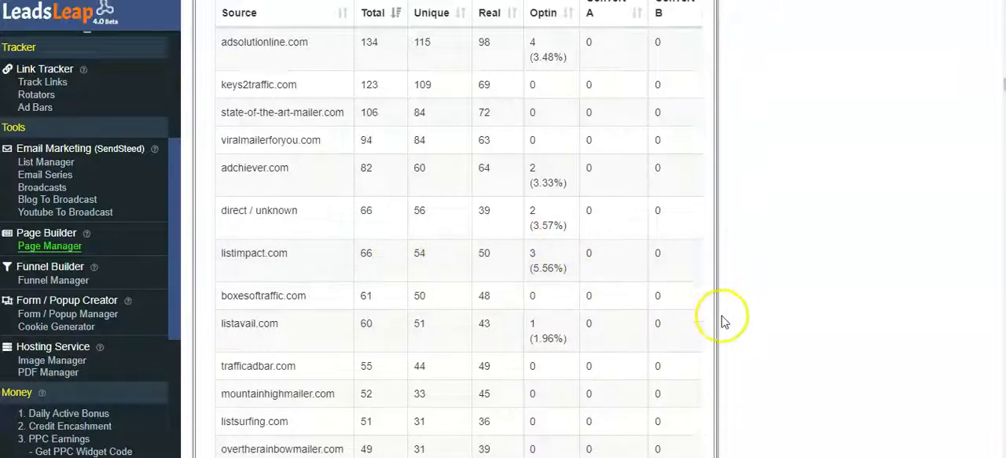
pyautogui.moveTo(749, 314)
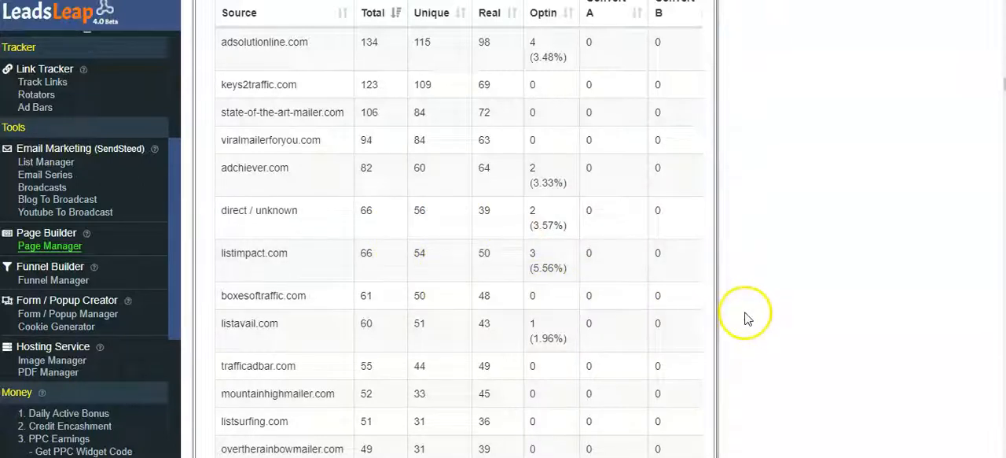
pyautogui.moveTo(749, 317)
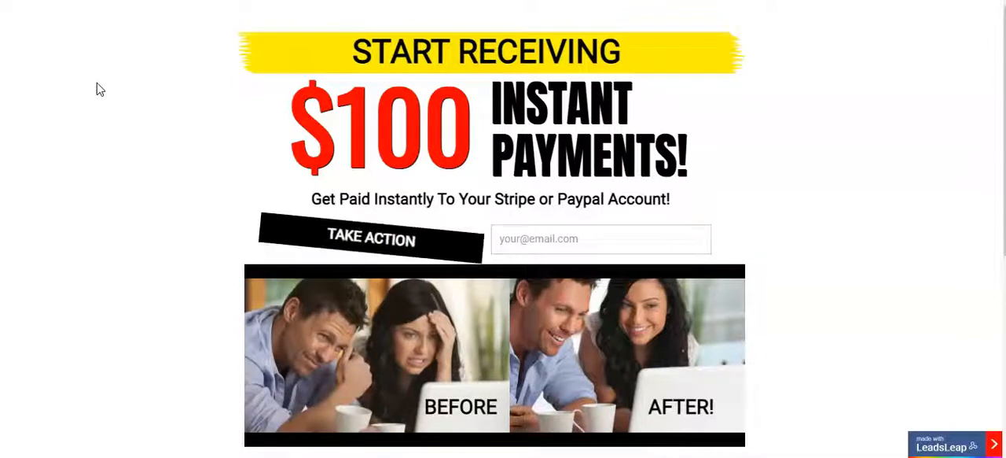
pyautogui.scroll(-3)
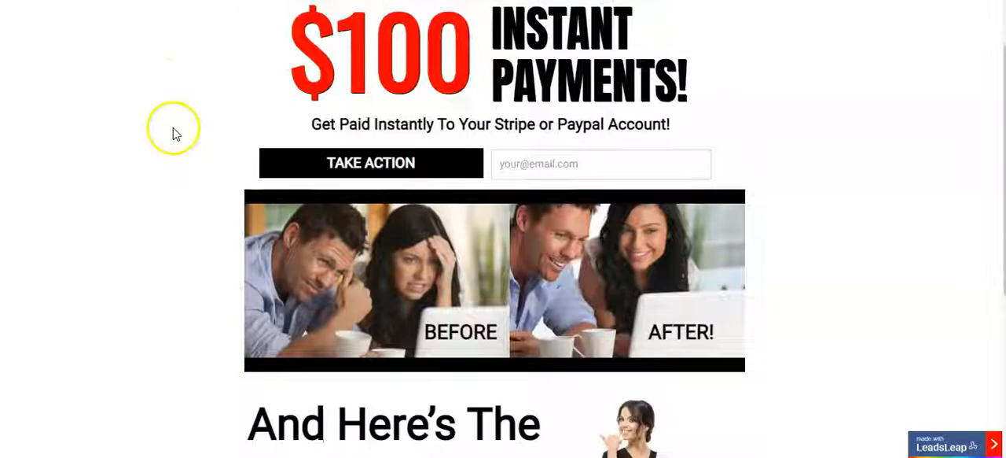
pyautogui.scroll(-3)
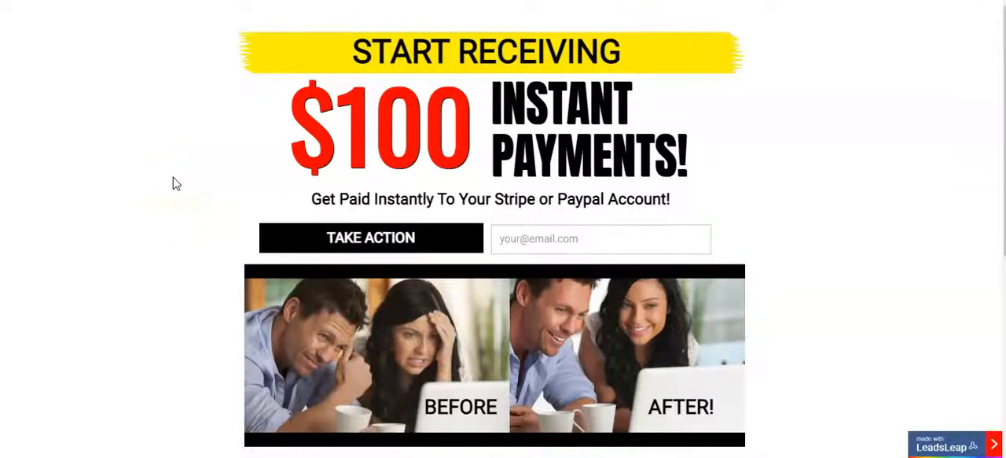
pyautogui.scroll(-3)
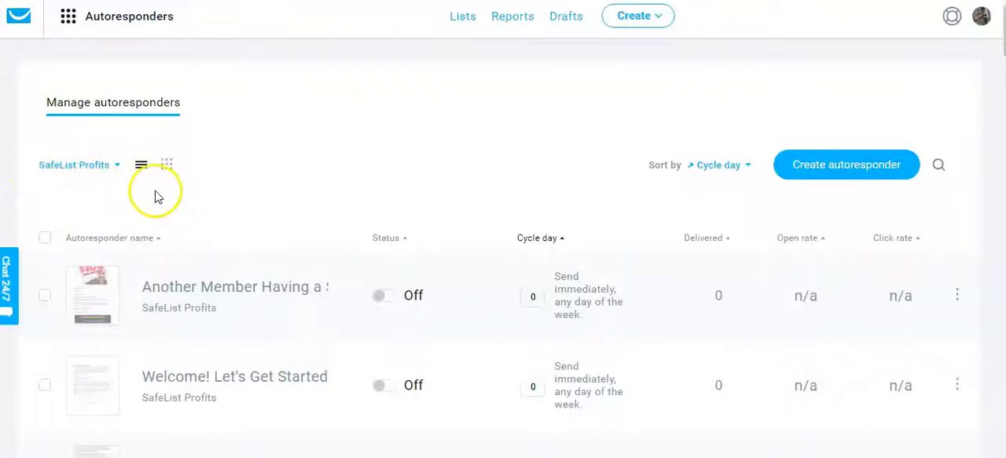
pyautogui.moveTo(379, 145)
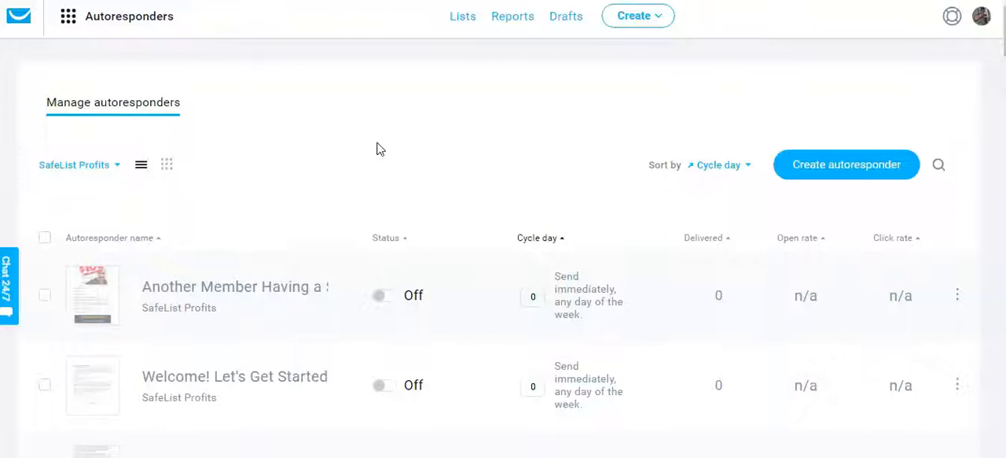
pyautogui.moveTo(393, 160)
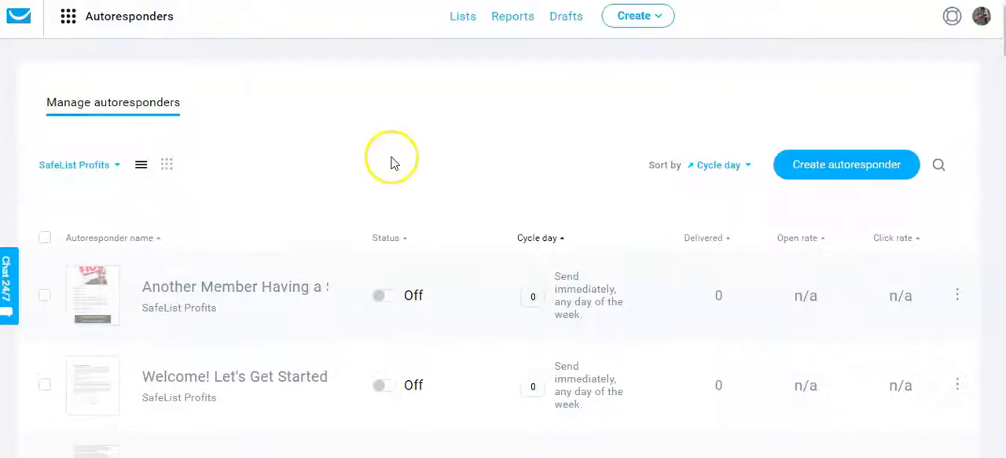
pyautogui.scroll(-3)
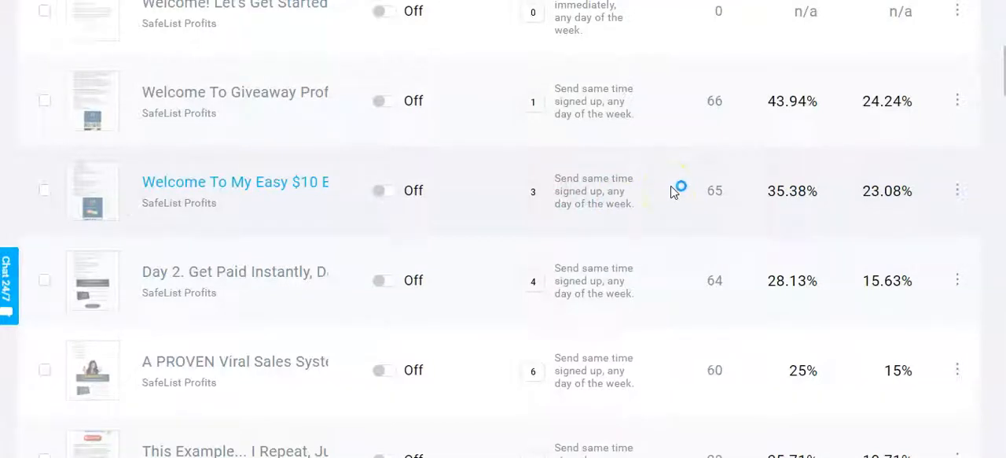
pyautogui.scroll(-3)
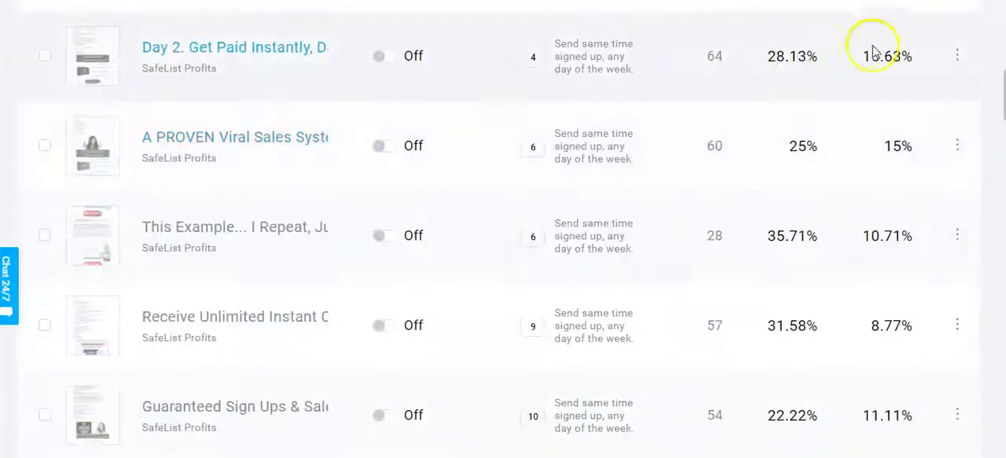
pyautogui.scroll(-3)
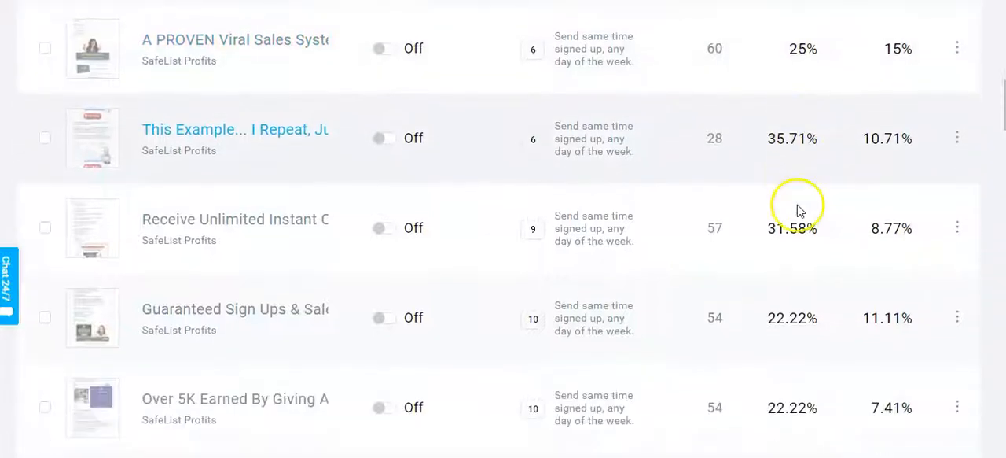
pyautogui.scroll(-3)
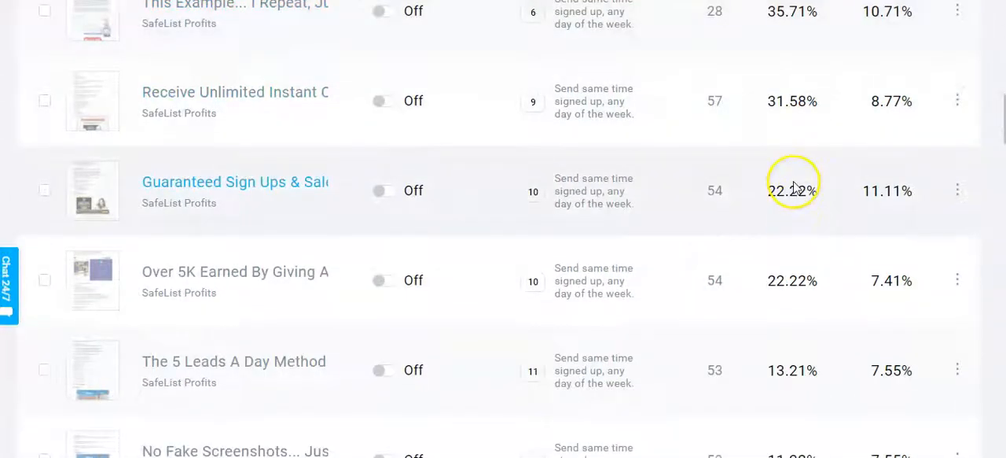
pyautogui.scroll(-3)
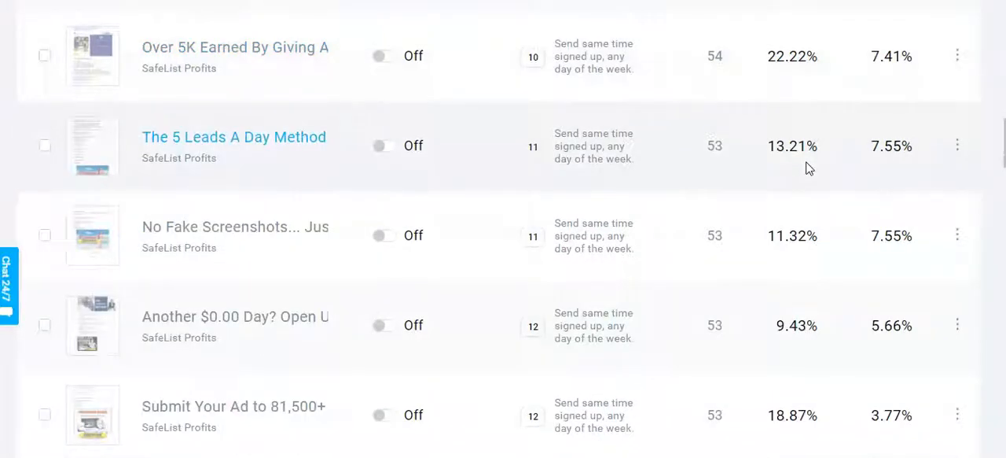
pyautogui.scroll(-3)
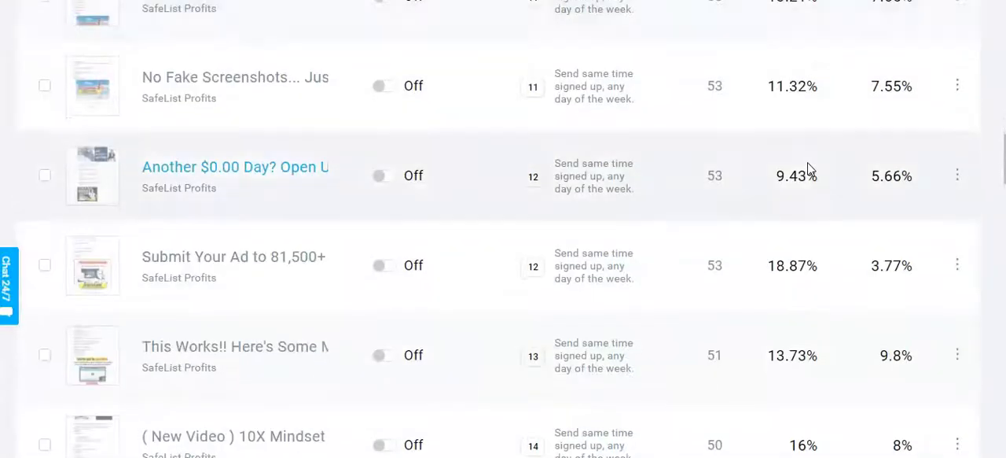
pyautogui.scroll(-3)
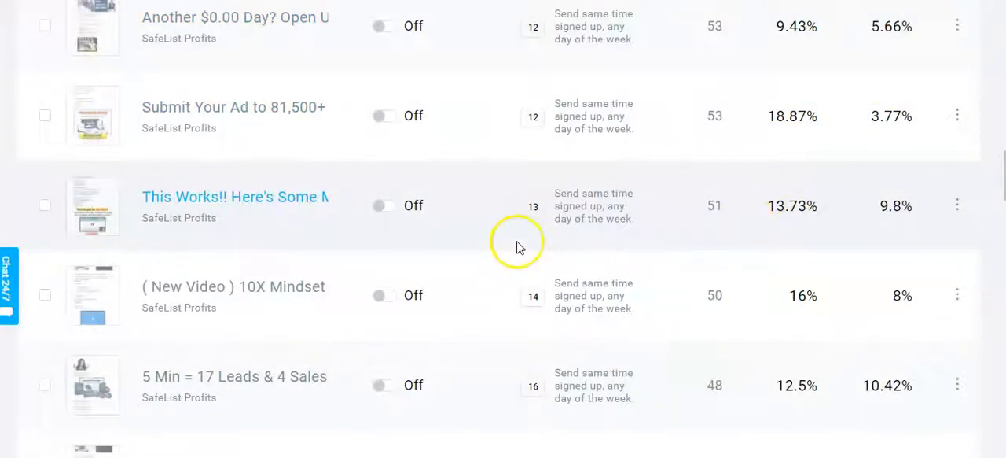
pyautogui.moveTo(522, 245)
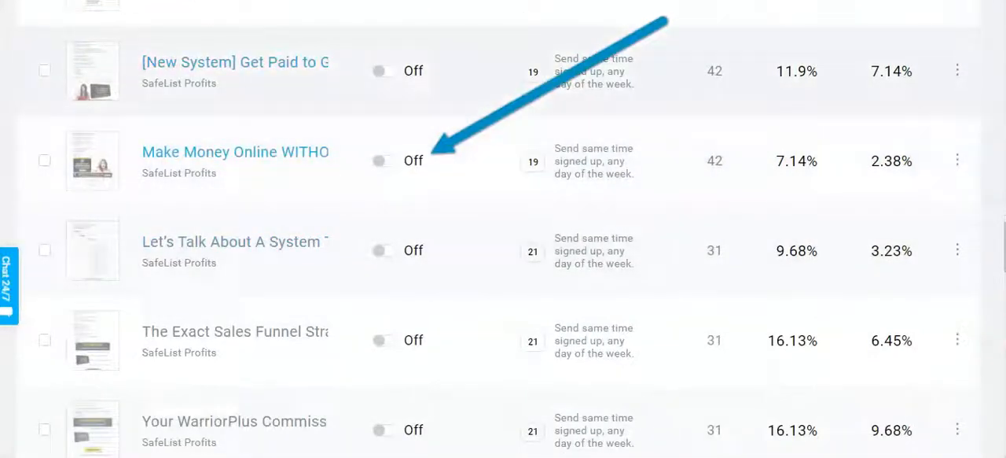
pyautogui.scroll(-3)
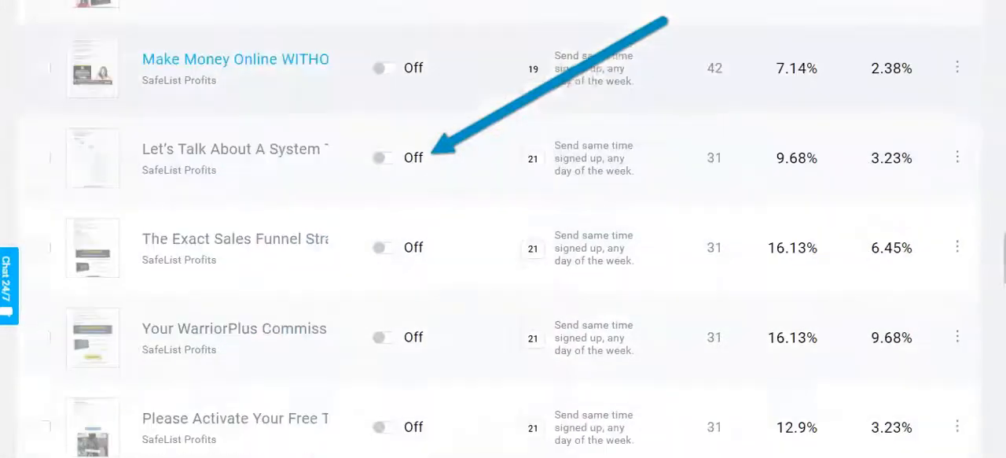
pyautogui.scroll(-3)
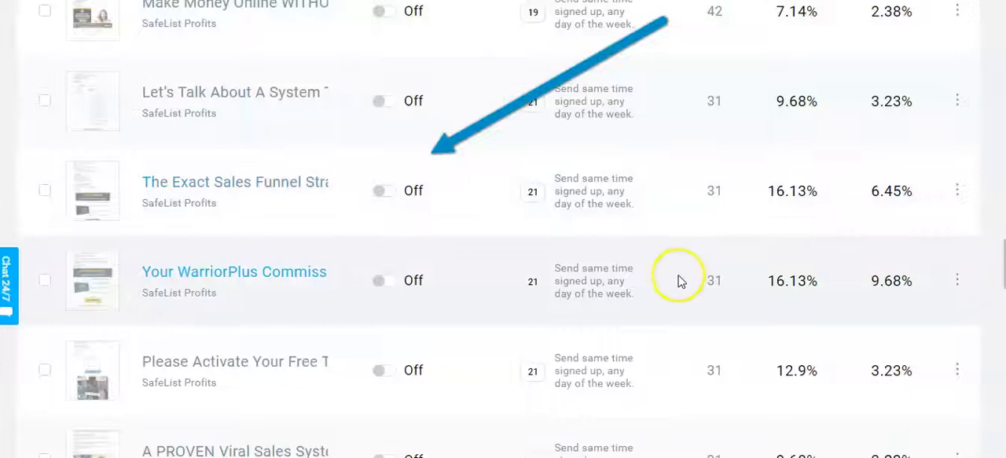
pyautogui.scroll(-3)
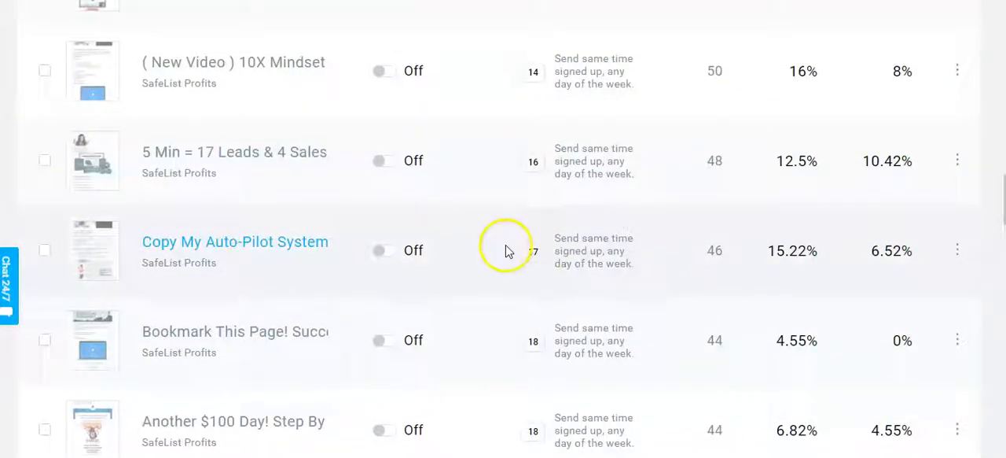
pyautogui.moveTo(510, 254)
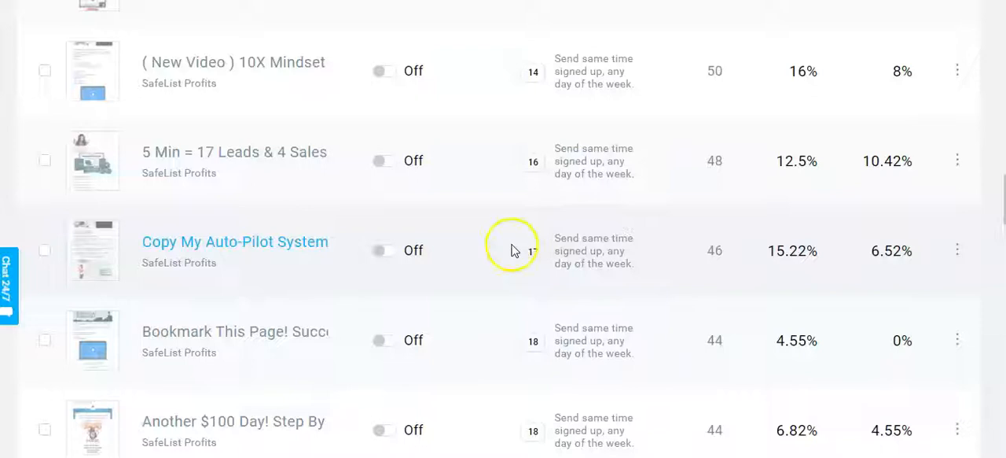
pyautogui.scroll(-3)
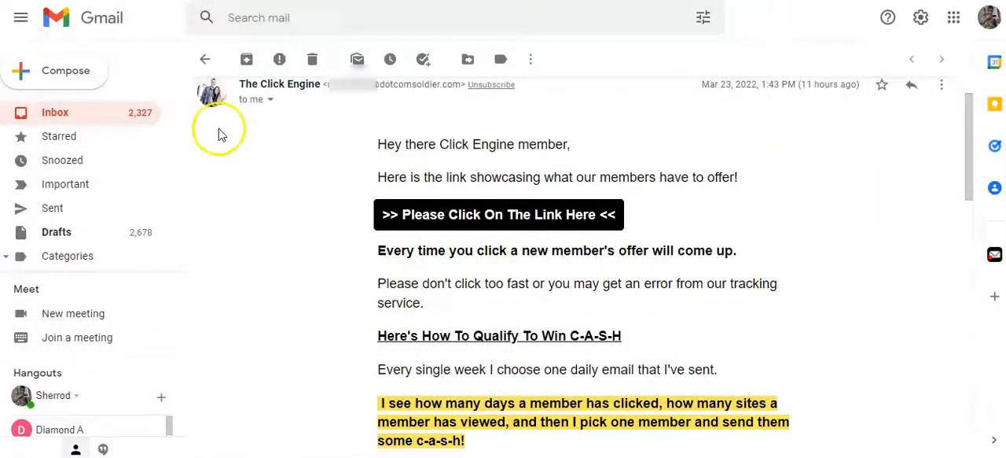
pyautogui.moveTo(277, 169)
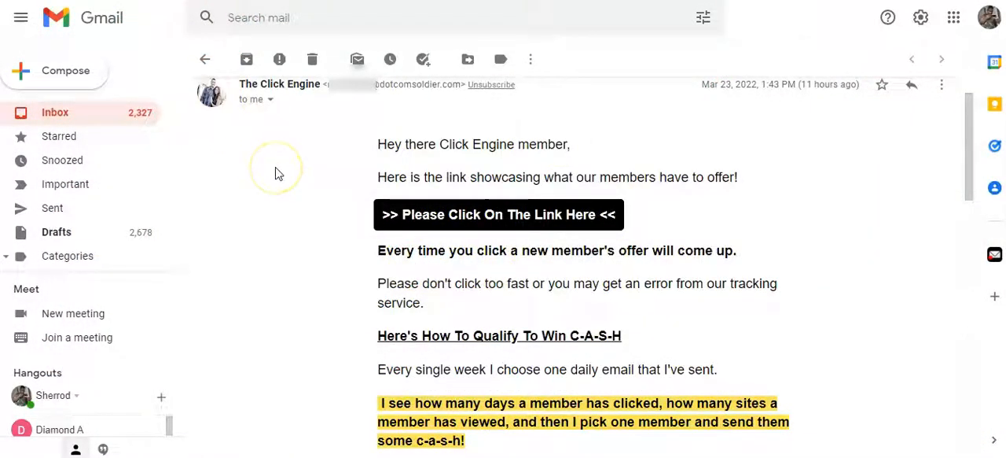
pyautogui.moveTo(607, 226)
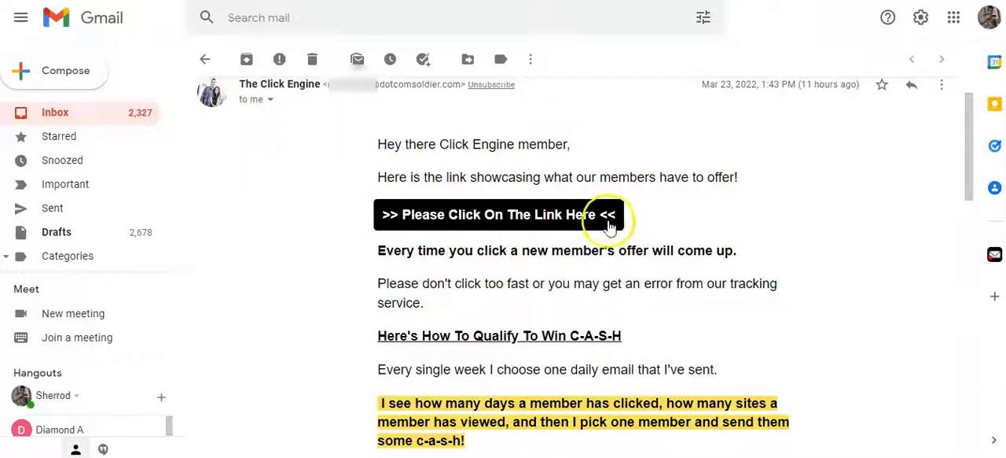
pyautogui.moveTo(779, 250)
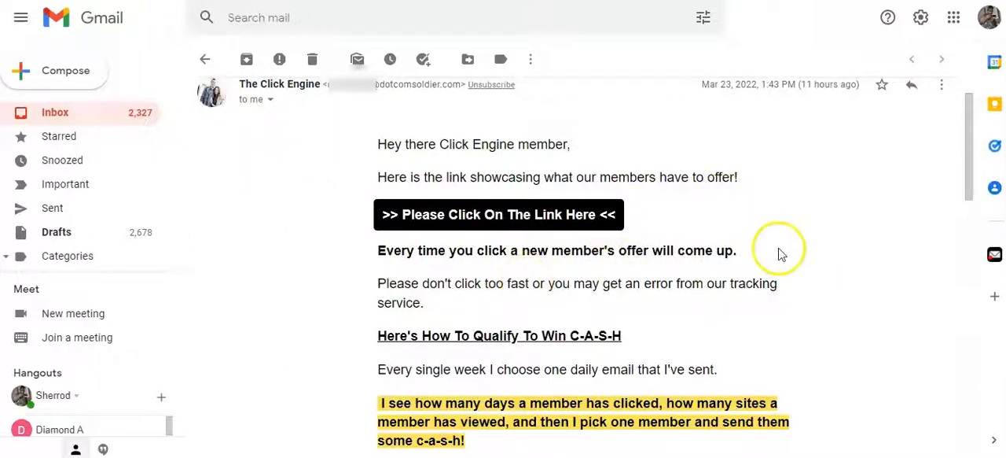
pyautogui.moveTo(449, 228)
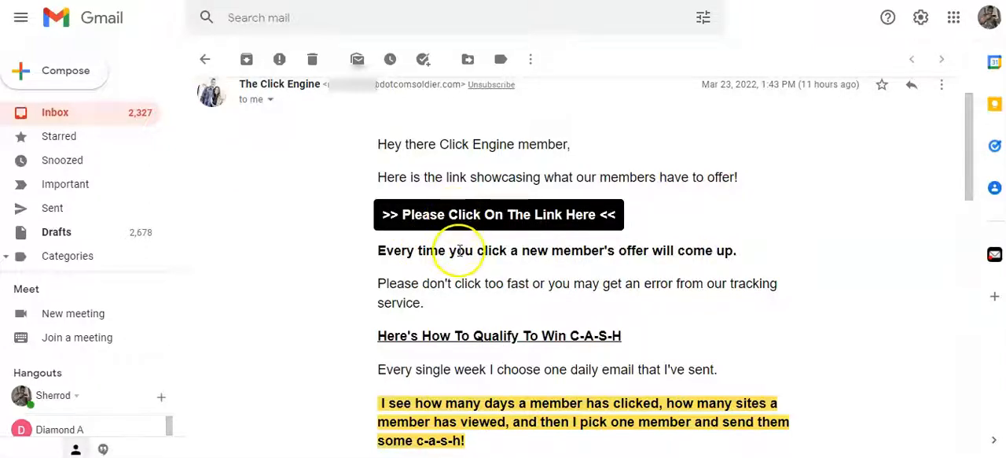
pyautogui.moveTo(472, 228)
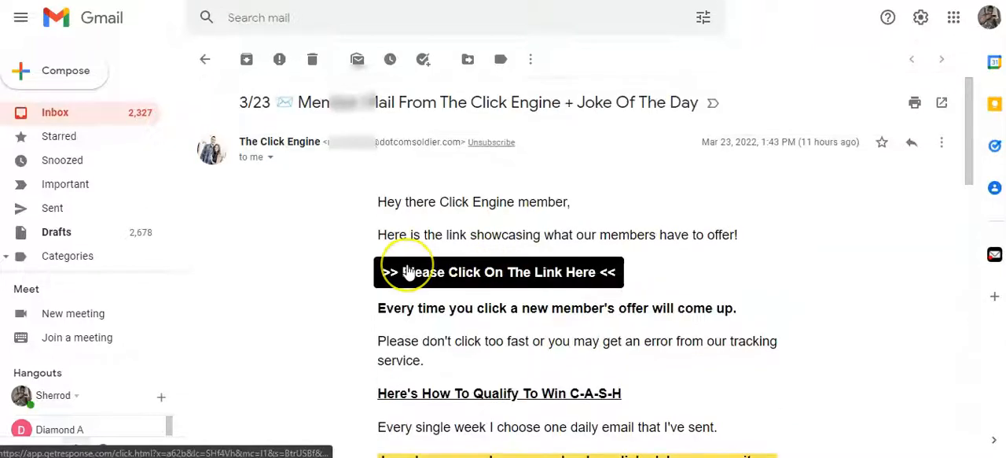
pyautogui.scroll(-3)
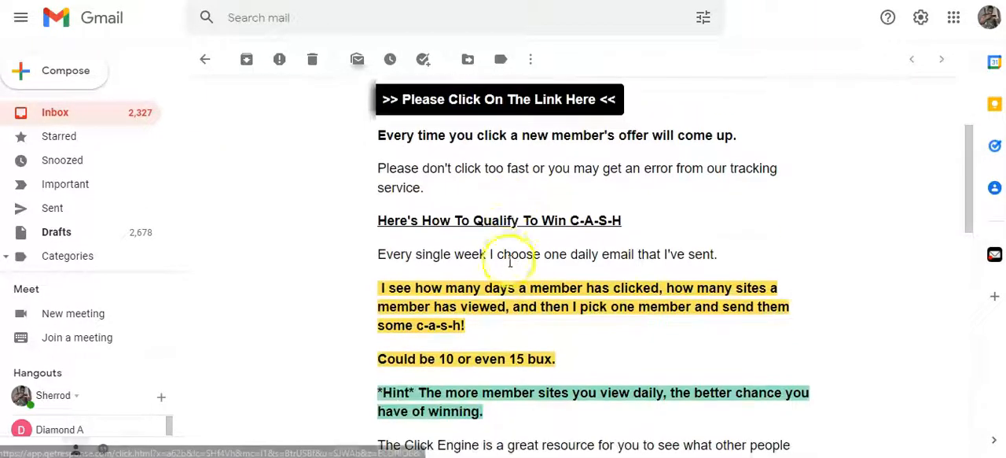
pyautogui.scroll(-3)
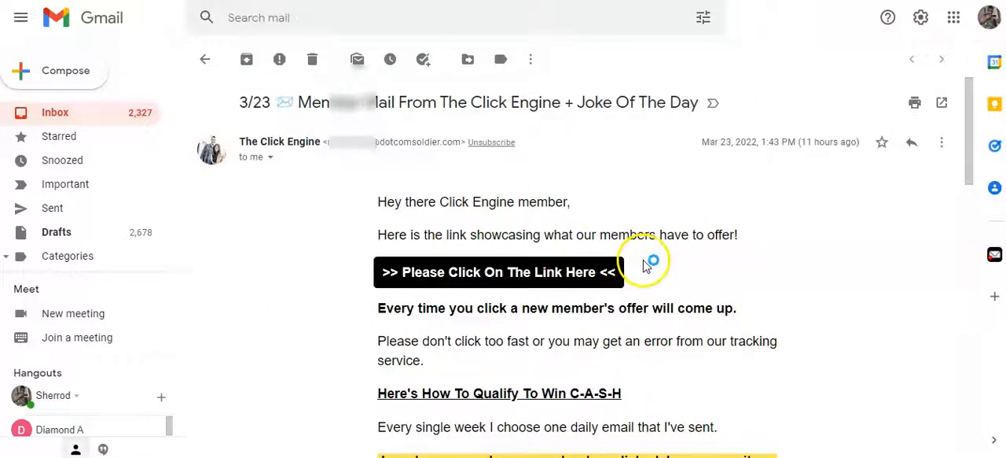
pyautogui.moveTo(673, 265)
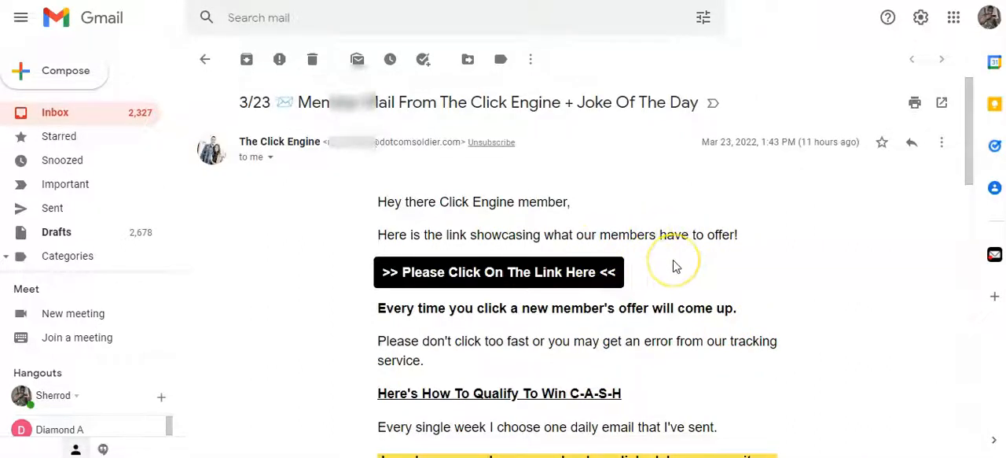
pyautogui.moveTo(683, 239)
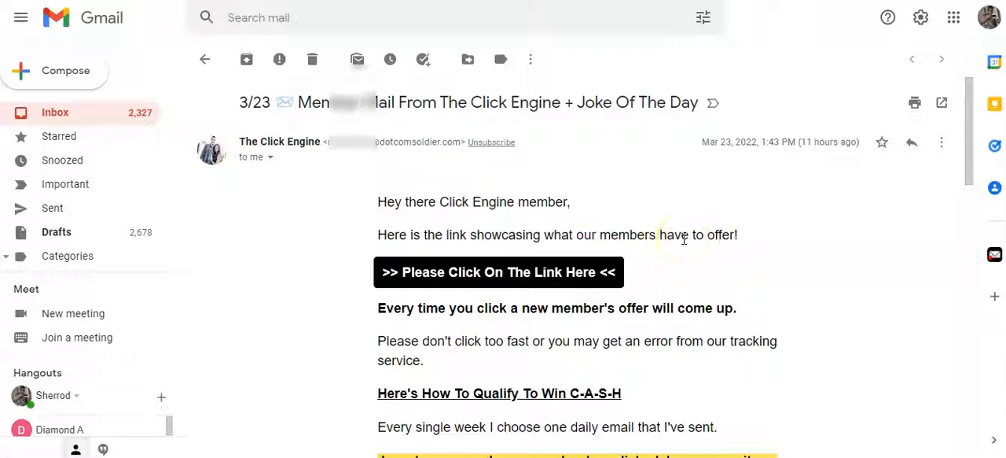
pyautogui.scroll(-3)
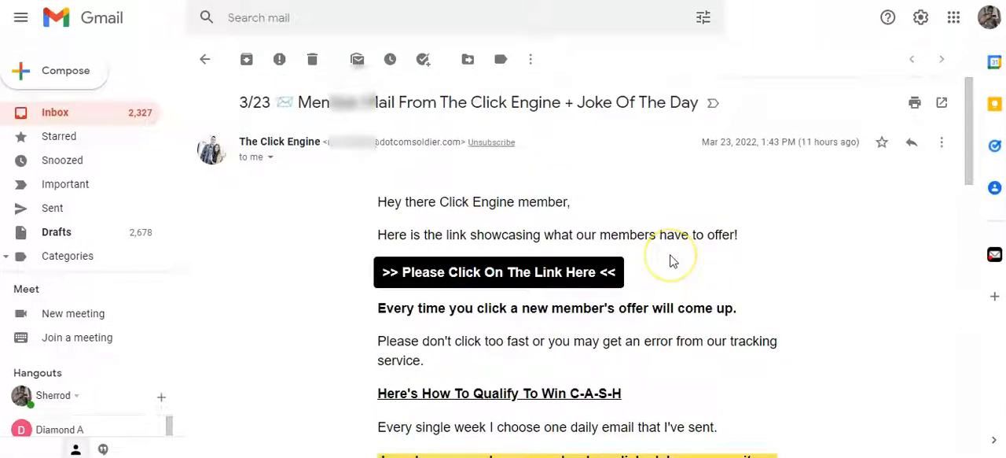
pyautogui.moveTo(673, 261)
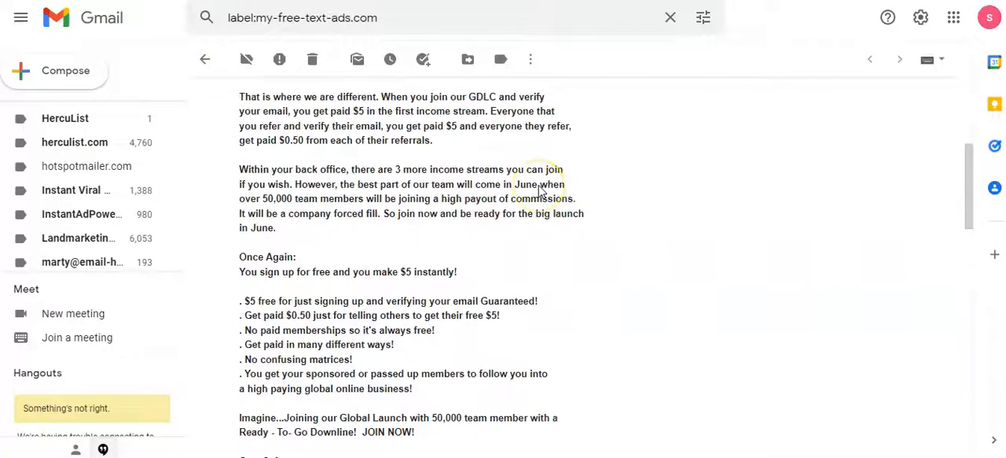
pyautogui.scroll(3)
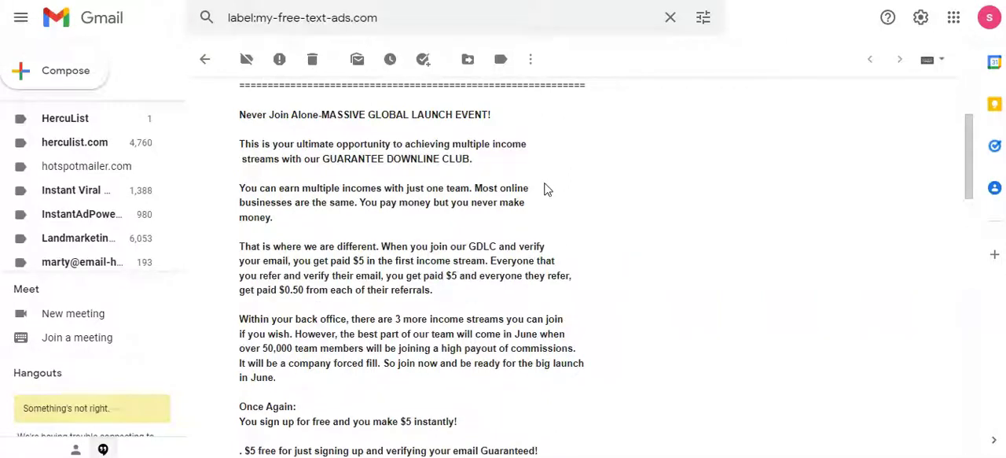
pyautogui.moveTo(754, 116)
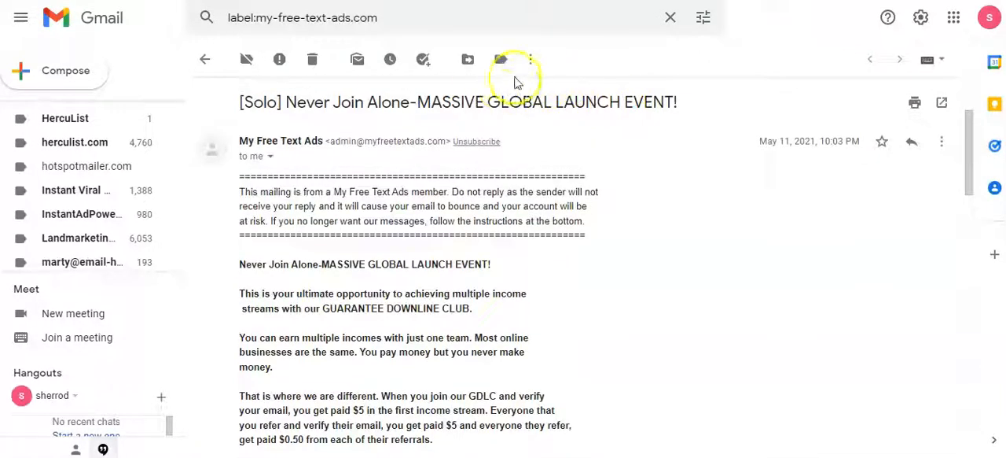
pyautogui.moveTo(76, 142)
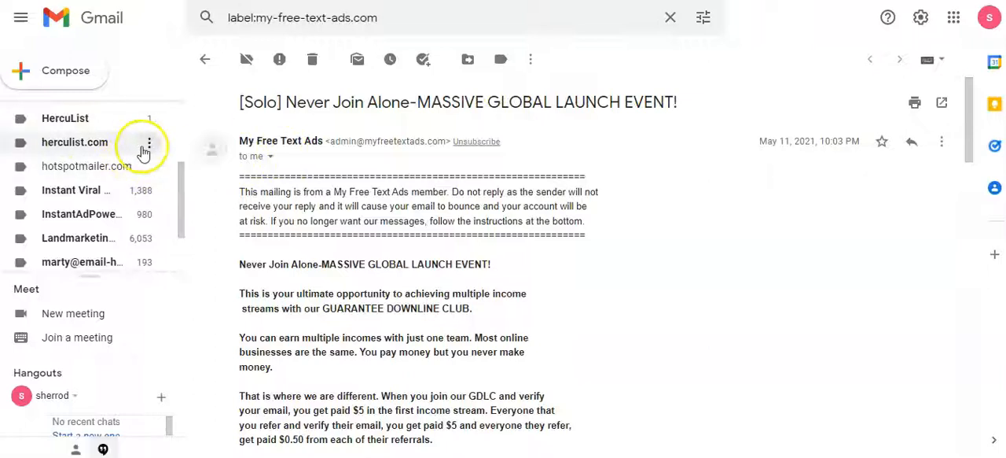
pyautogui.moveTo(88, 149)
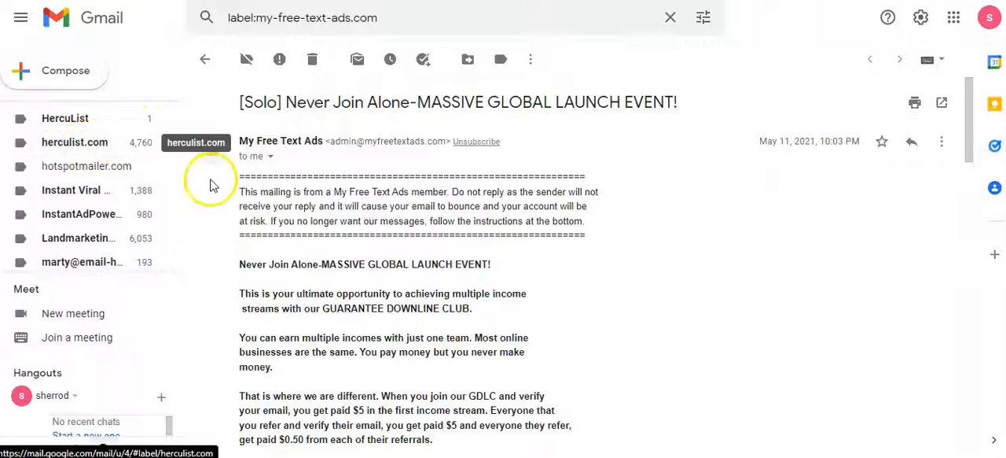
pyautogui.moveTo(354, 197)
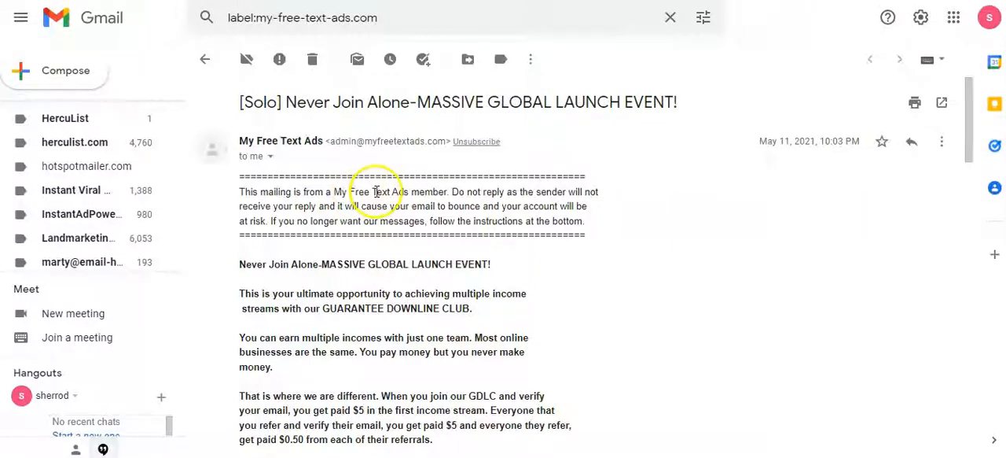
pyautogui.scroll(-3)
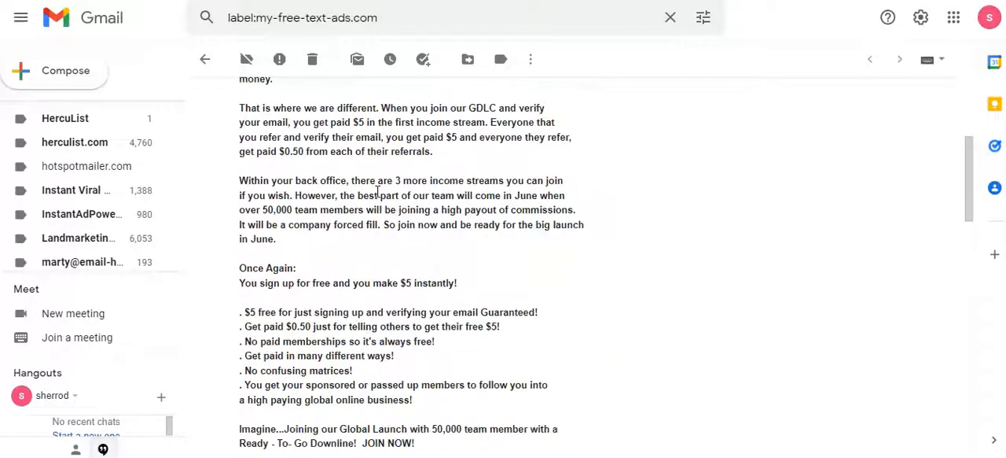
pyautogui.scroll(-3)
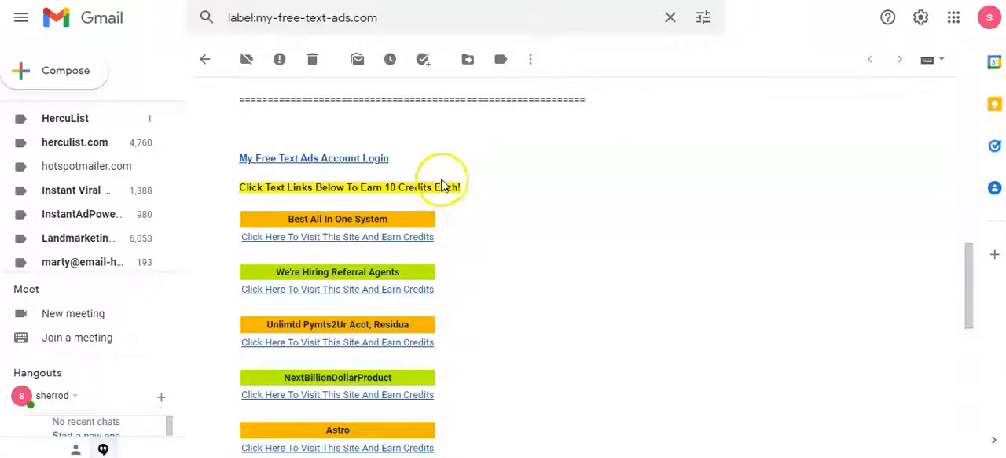
pyautogui.scroll(-3)
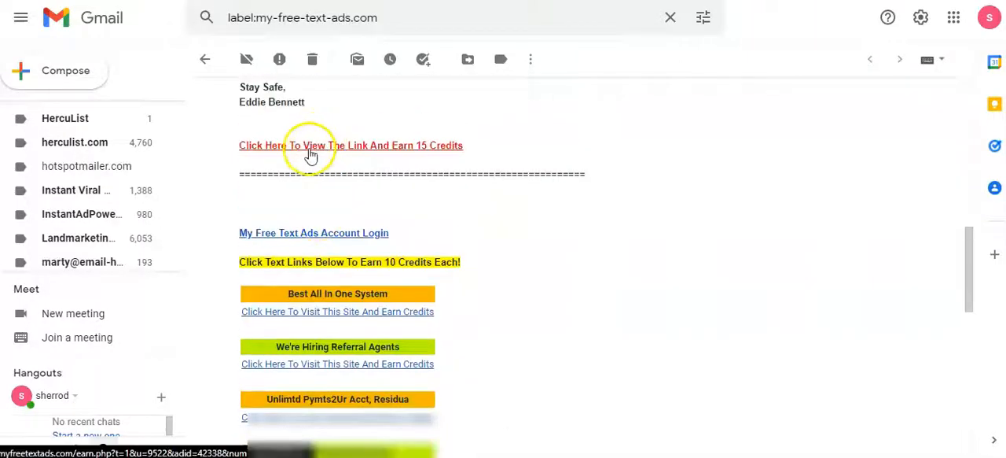
pyautogui.scroll(-3)
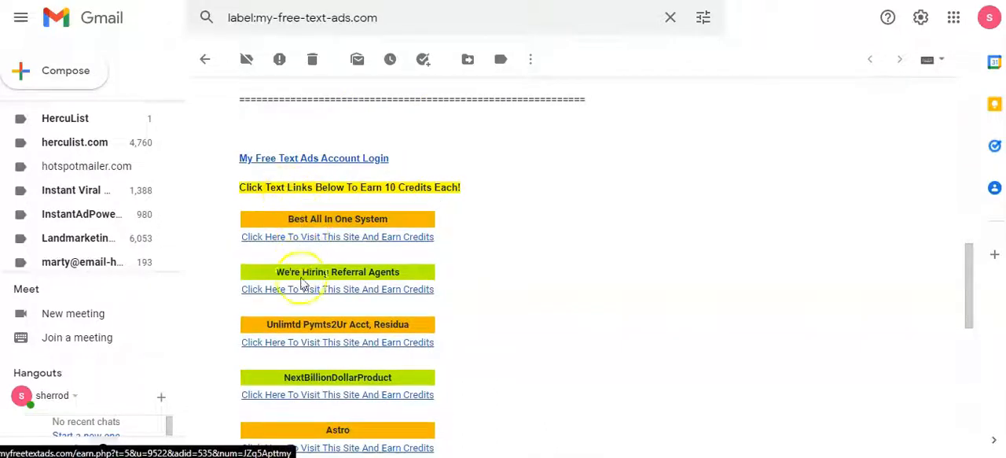
pyautogui.scroll(-3)
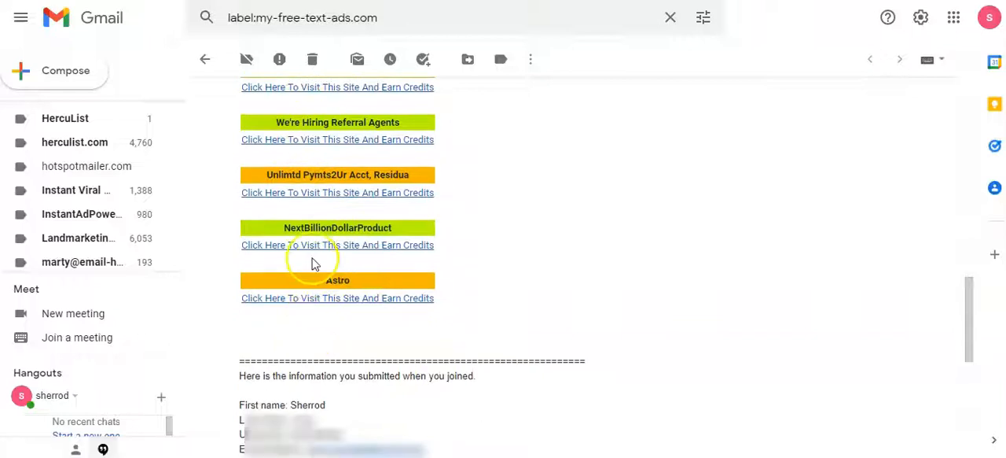
pyautogui.moveTo(362, 239)
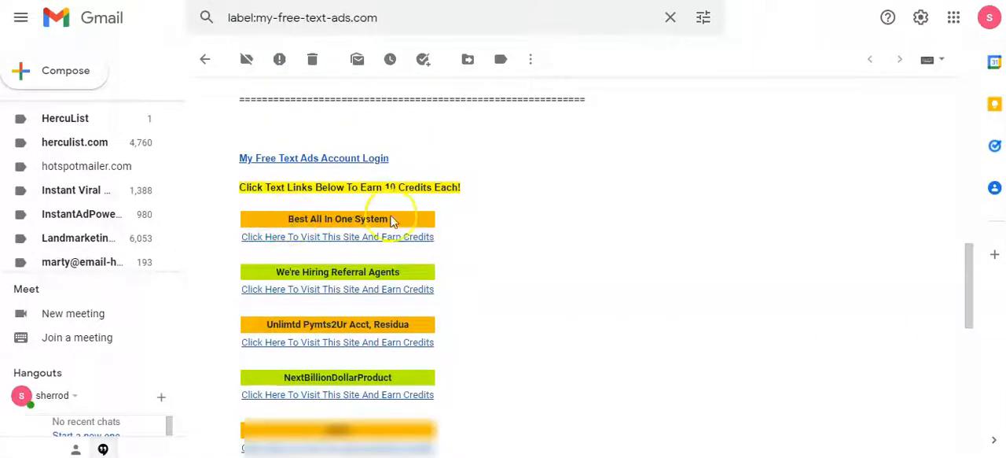
pyautogui.moveTo(335, 267)
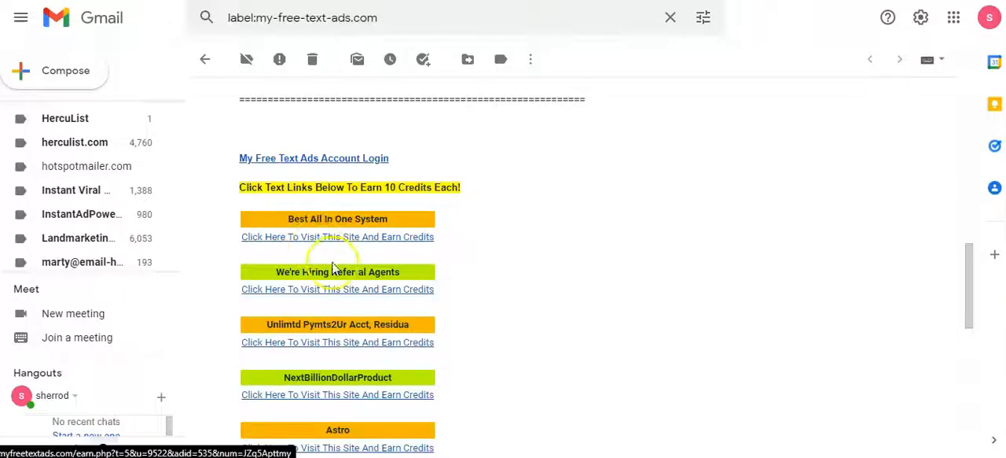
pyautogui.scroll(-3)
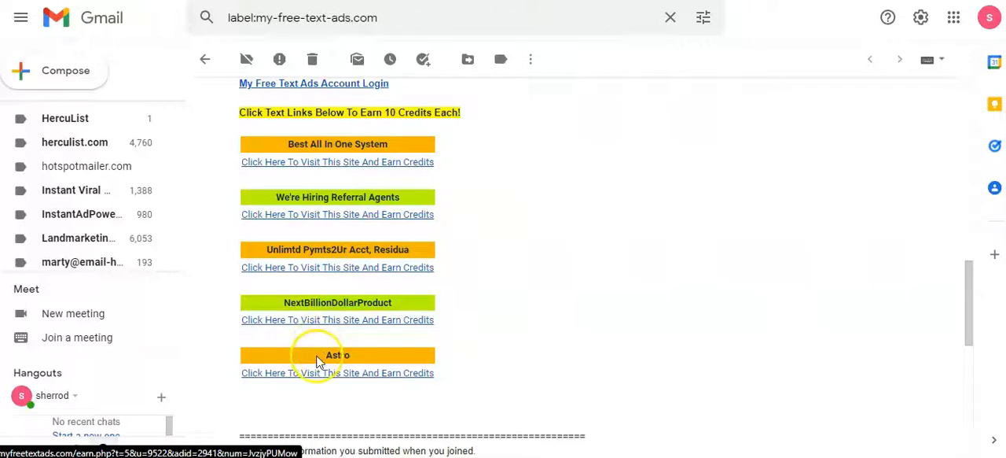
pyautogui.moveTo(571, 257)
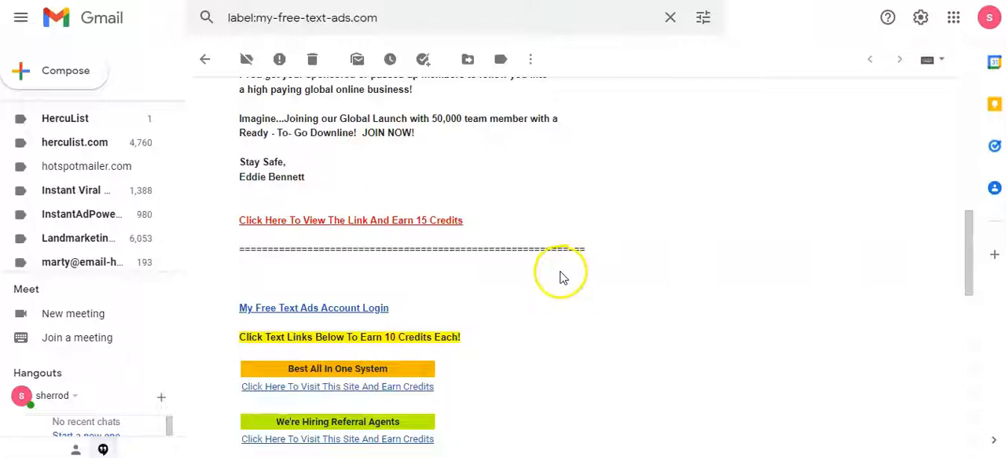
pyautogui.moveTo(569, 272)
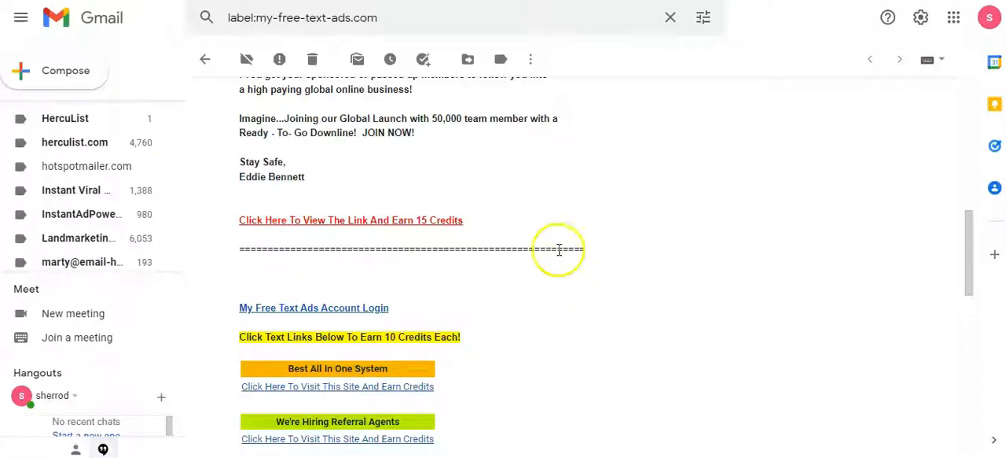
pyautogui.scroll(-3)
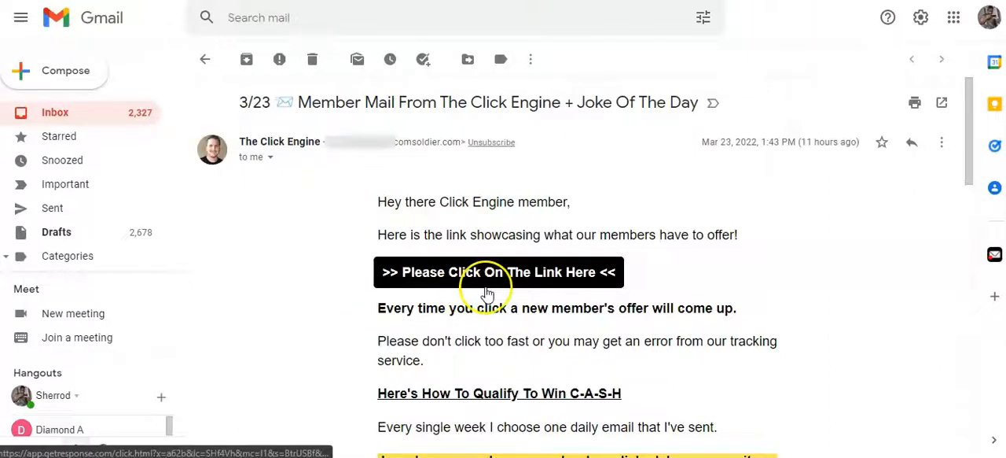
pyautogui.scroll(-3)
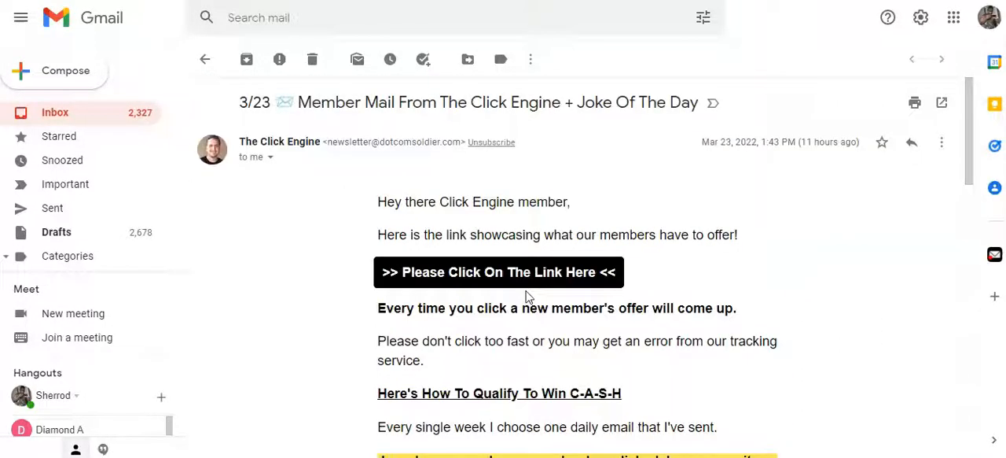
pyautogui.scroll(-3)
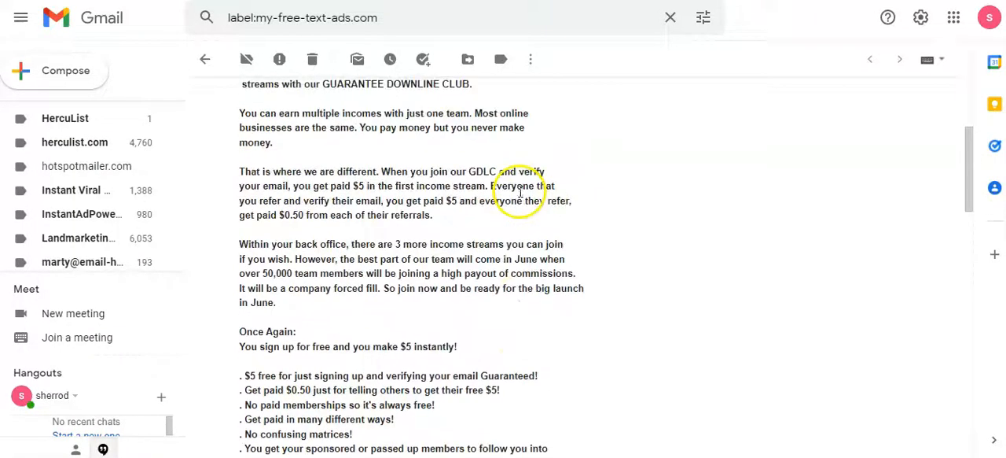
pyautogui.moveTo(532, 205)
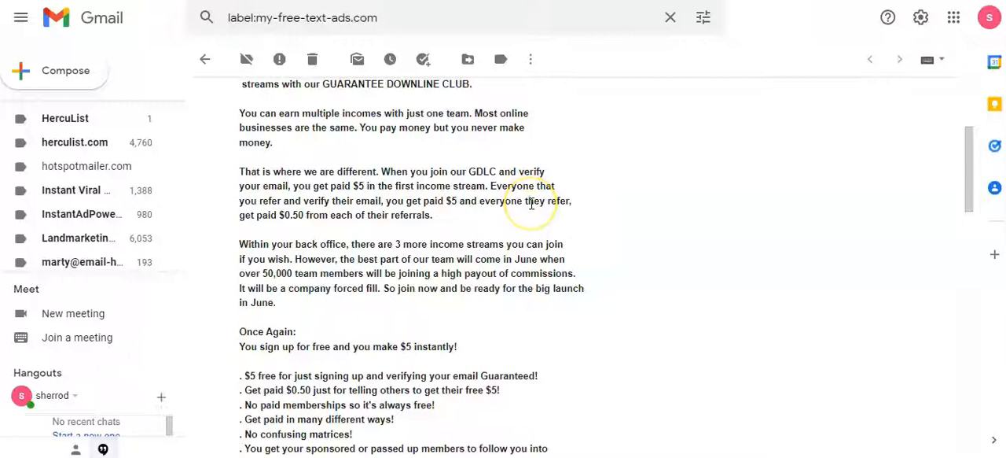
pyautogui.moveTo(531, 220)
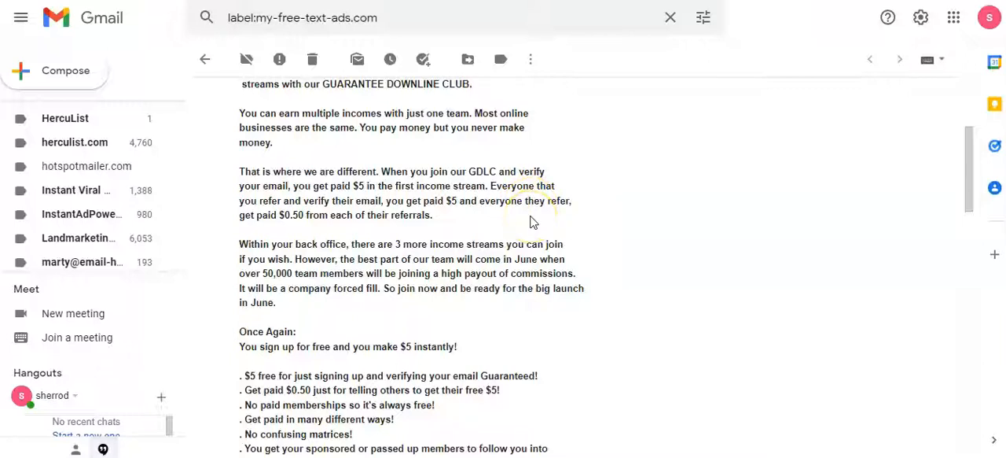
pyautogui.scroll(-3)
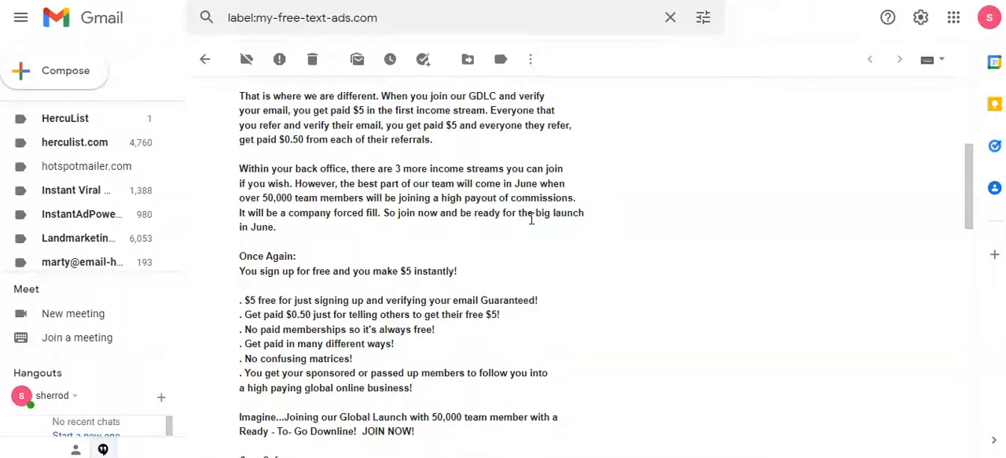
pyautogui.scroll(-3)
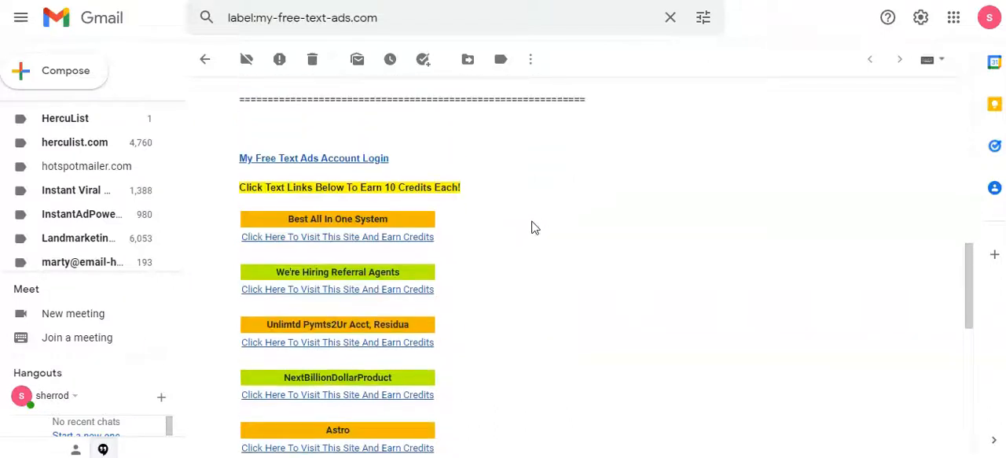
pyautogui.scroll(-3)
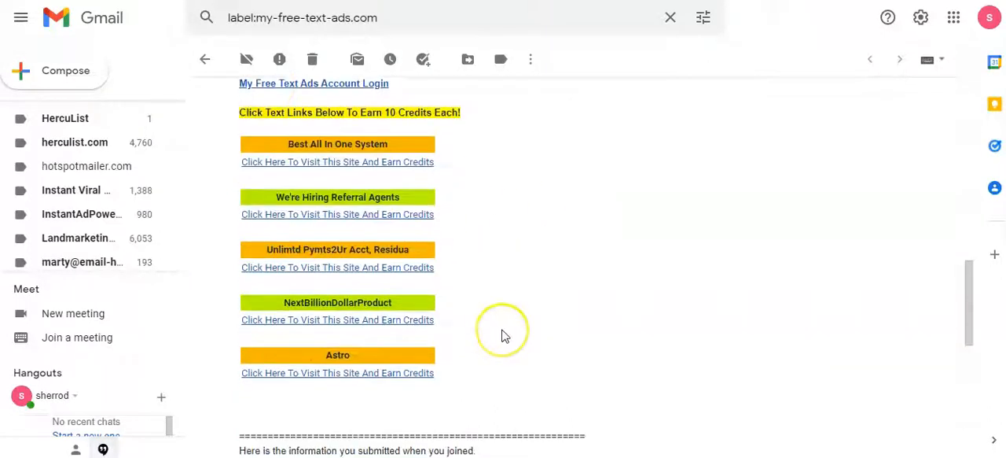
pyautogui.moveTo(305, 173)
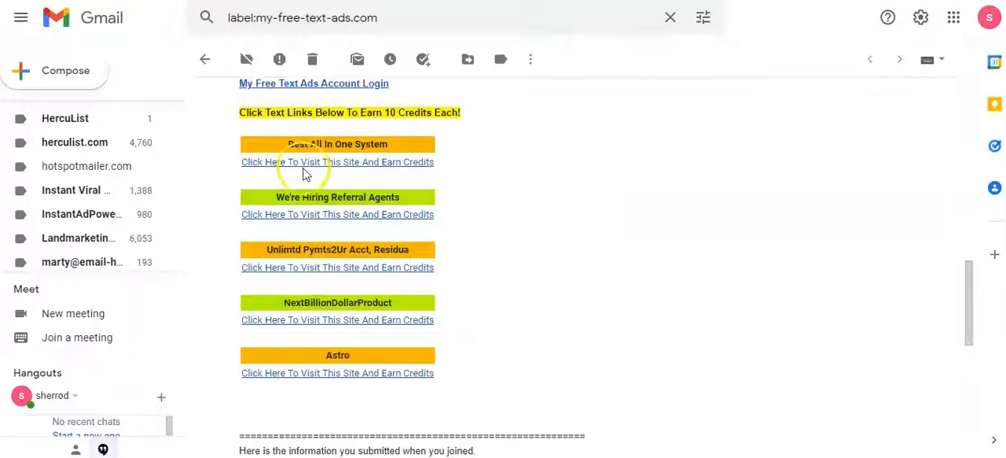
pyautogui.moveTo(322, 249)
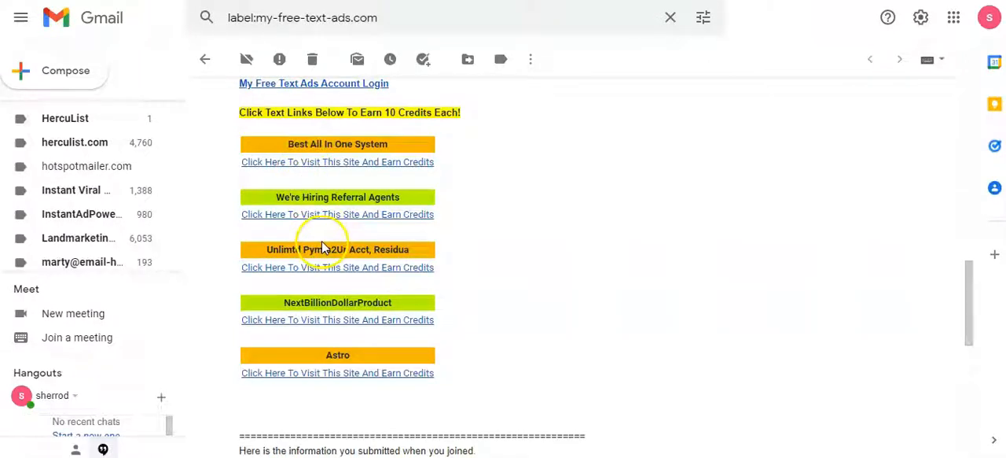
pyautogui.moveTo(334, 244)
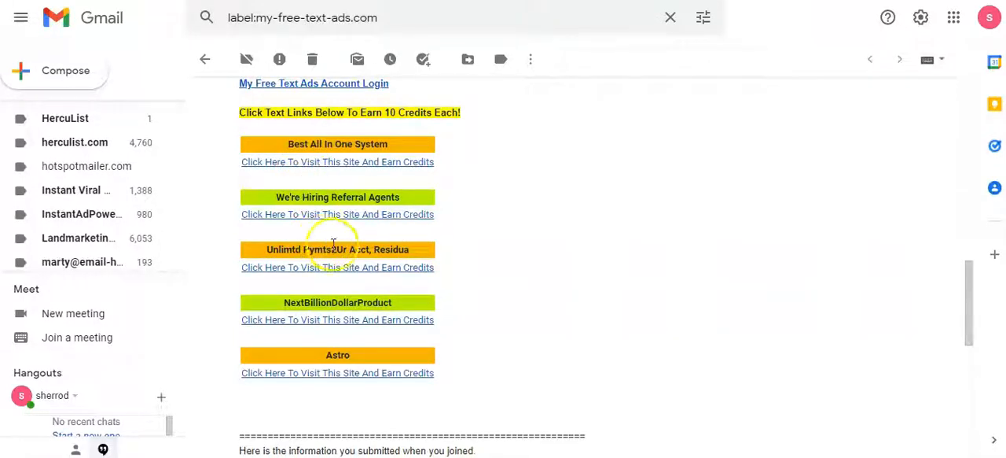
pyautogui.moveTo(500, 250)
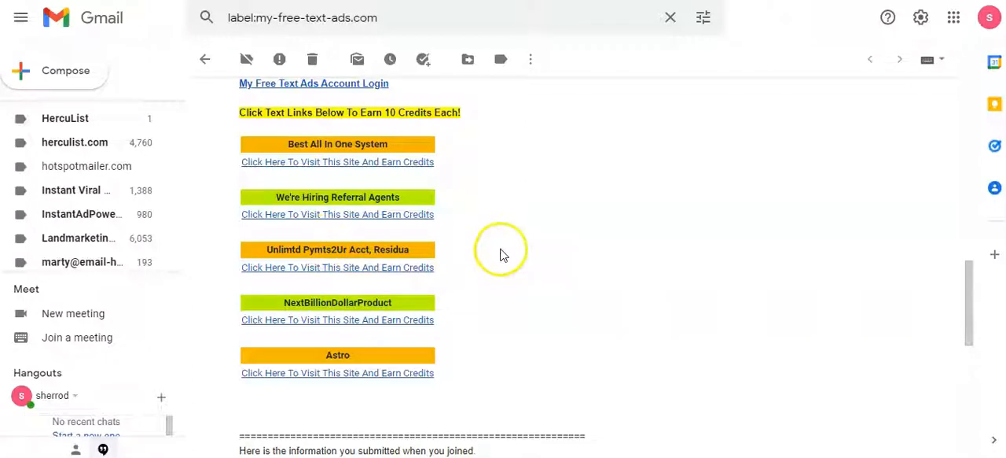
pyautogui.moveTo(494, 244)
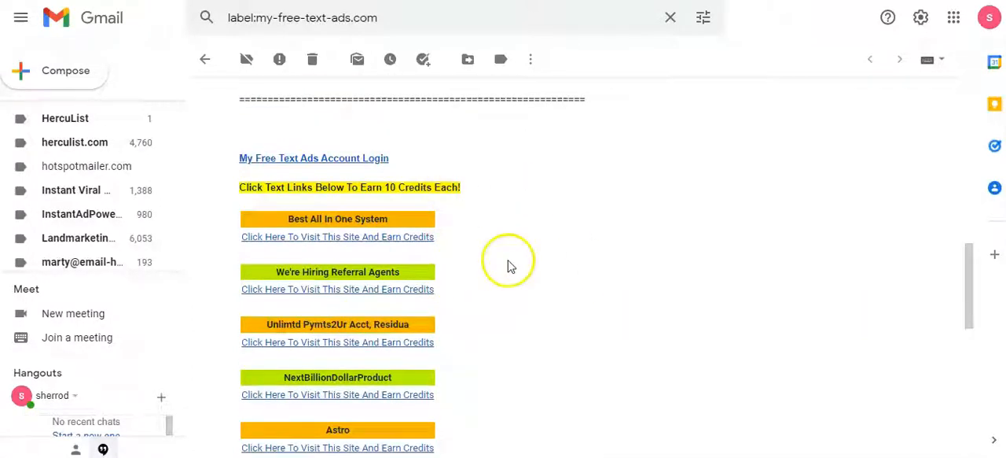
pyautogui.moveTo(561, 214)
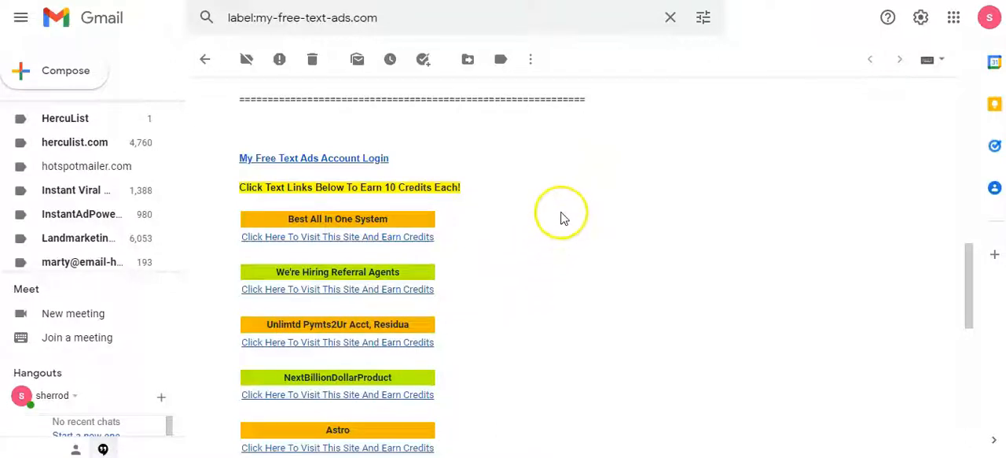
pyautogui.scroll(-3)
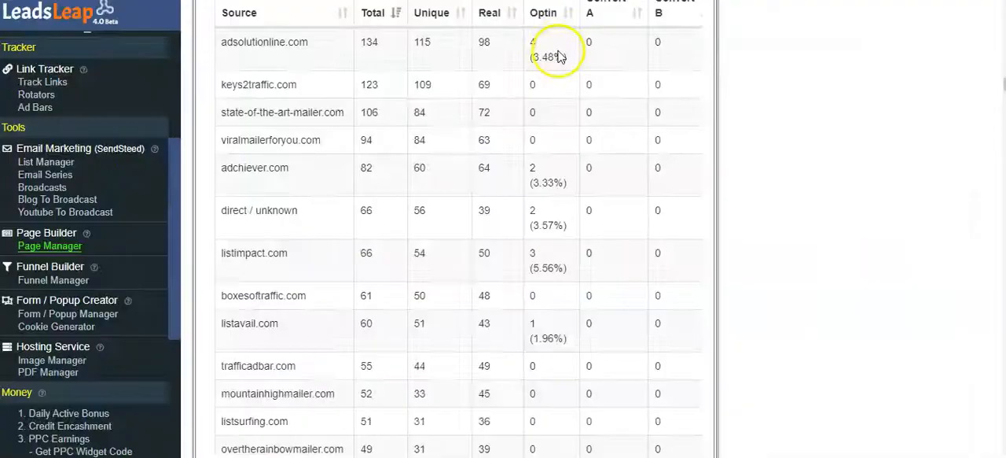
pyautogui.moveTo(358, 166)
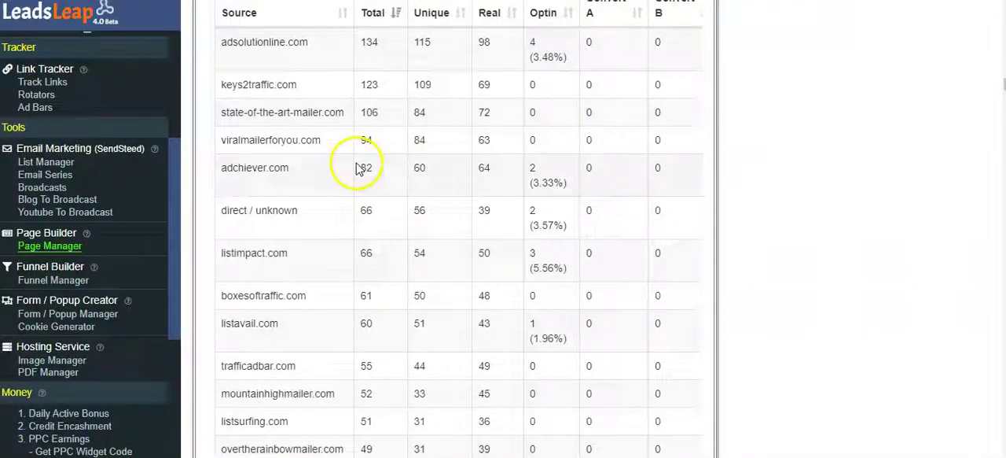
pyautogui.scroll(-3)
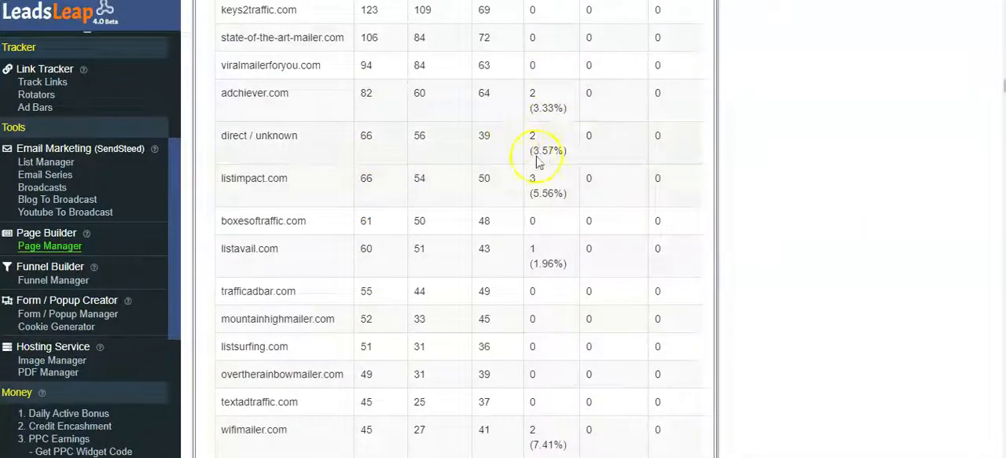
pyautogui.moveTo(810, 136)
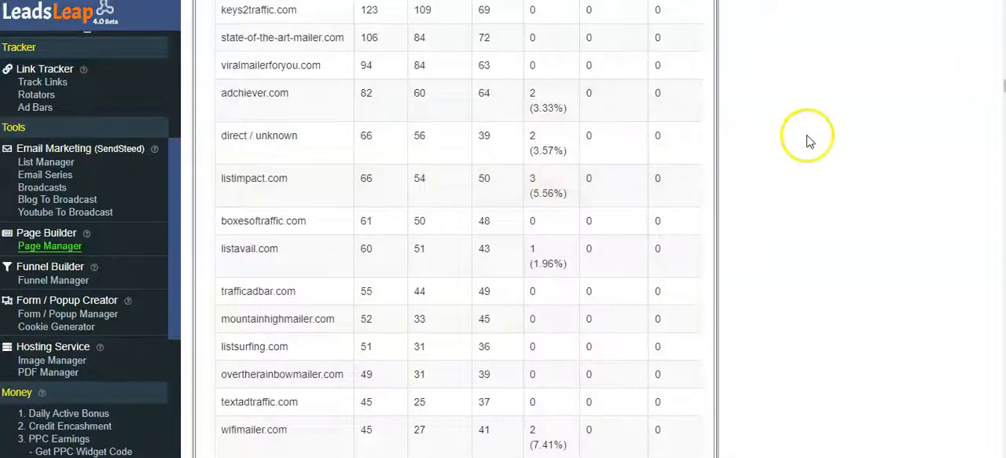
pyautogui.moveTo(805, 131)
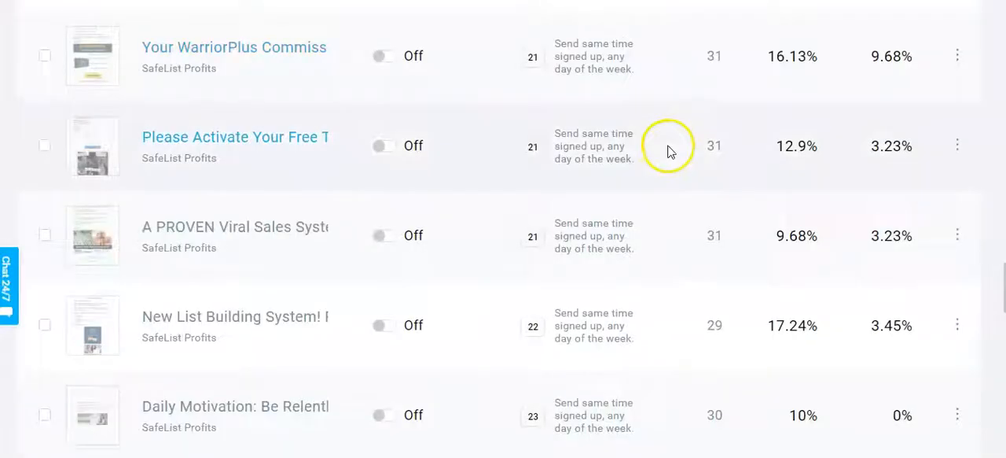
pyautogui.moveTo(660, 269)
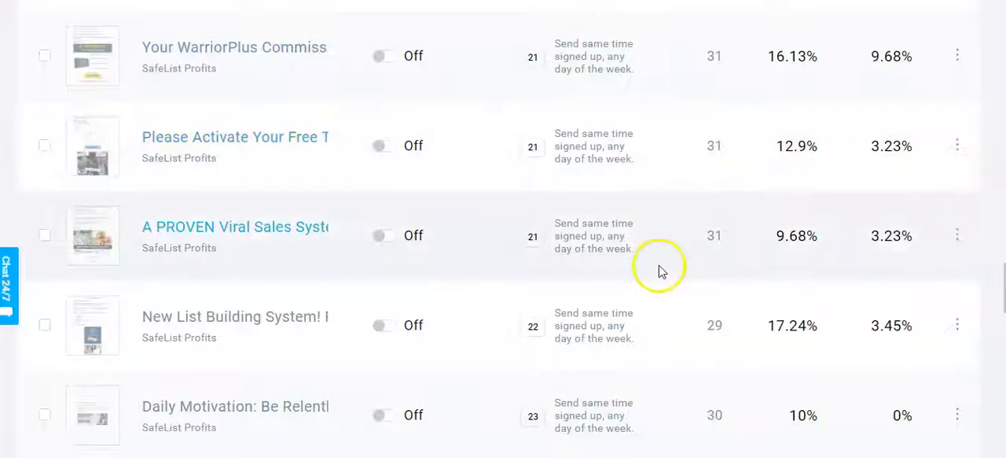
pyautogui.scroll(-3)
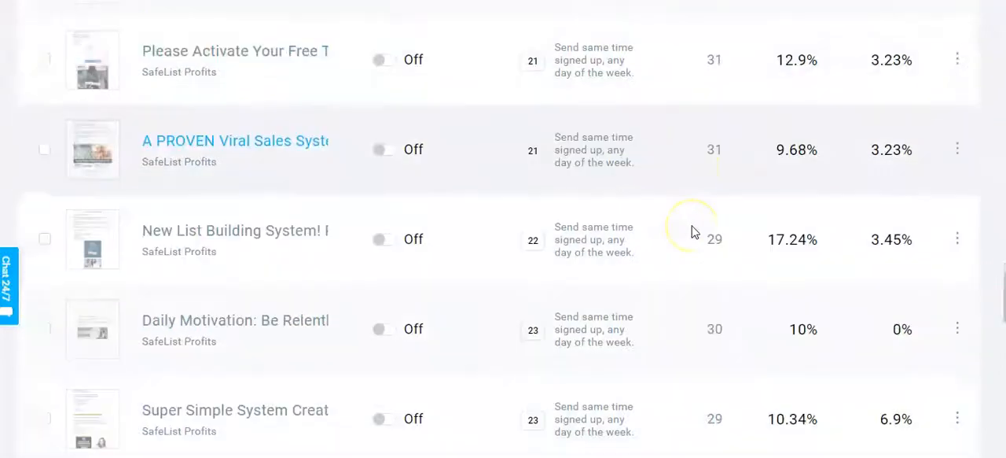
pyautogui.scroll(-3)
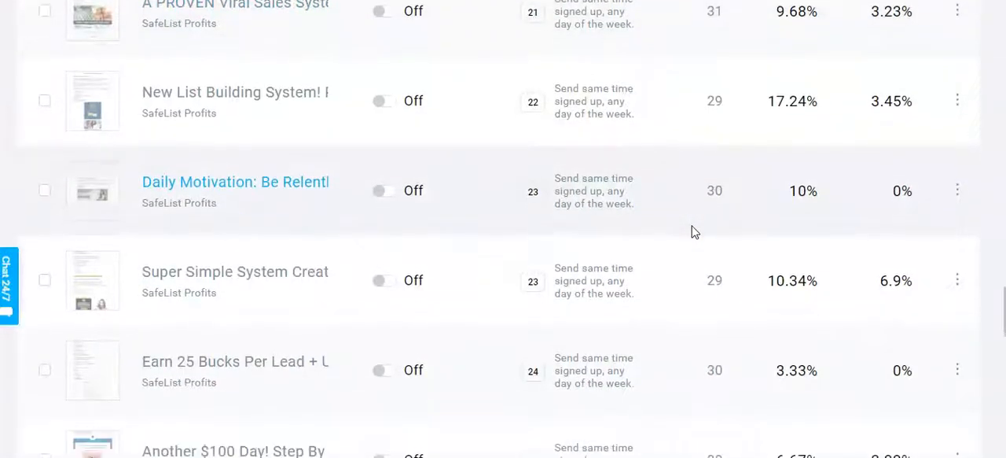
pyautogui.scroll(-3)
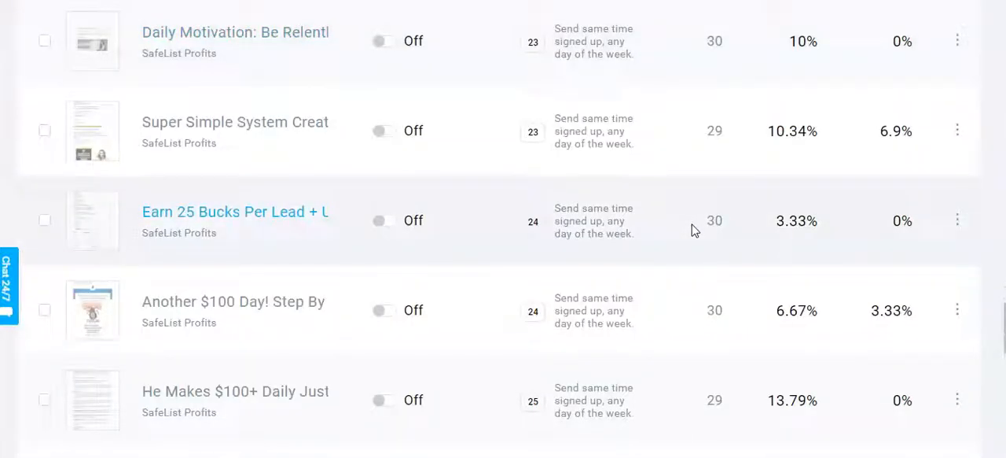
pyautogui.scroll(-3)
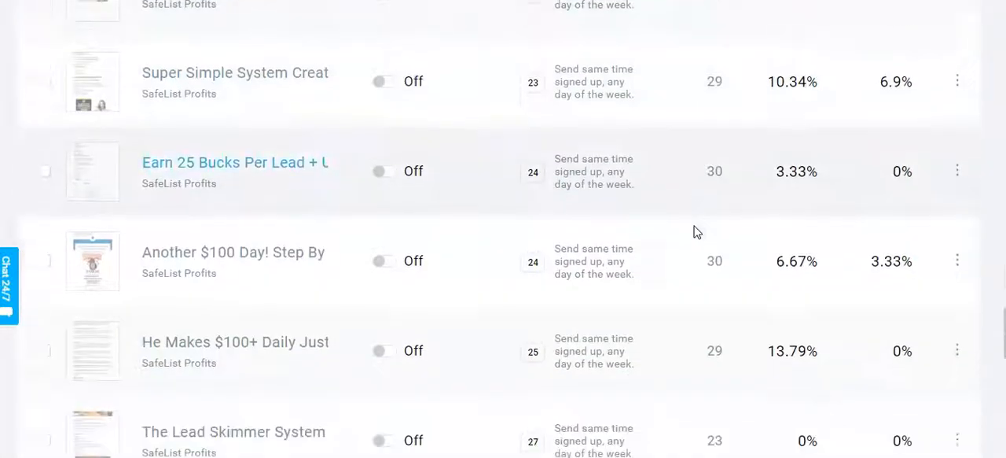
pyautogui.scroll(-3)
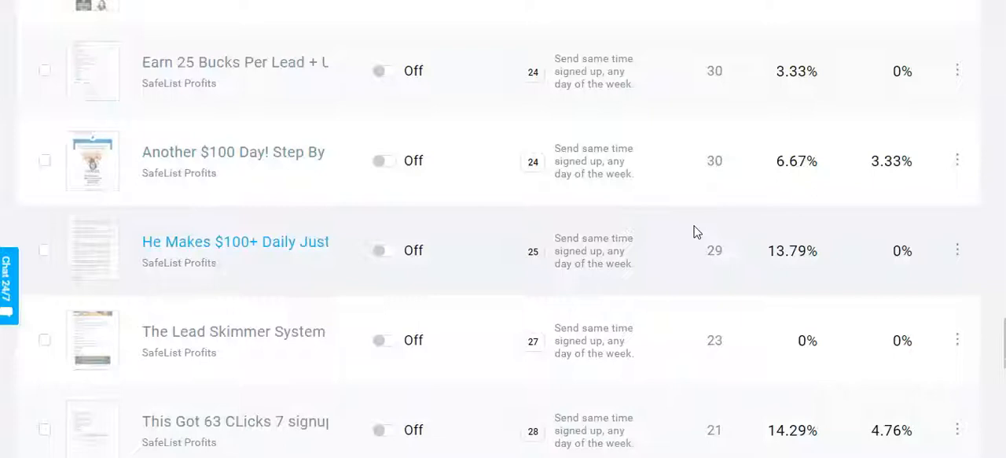
pyautogui.scroll(-3)
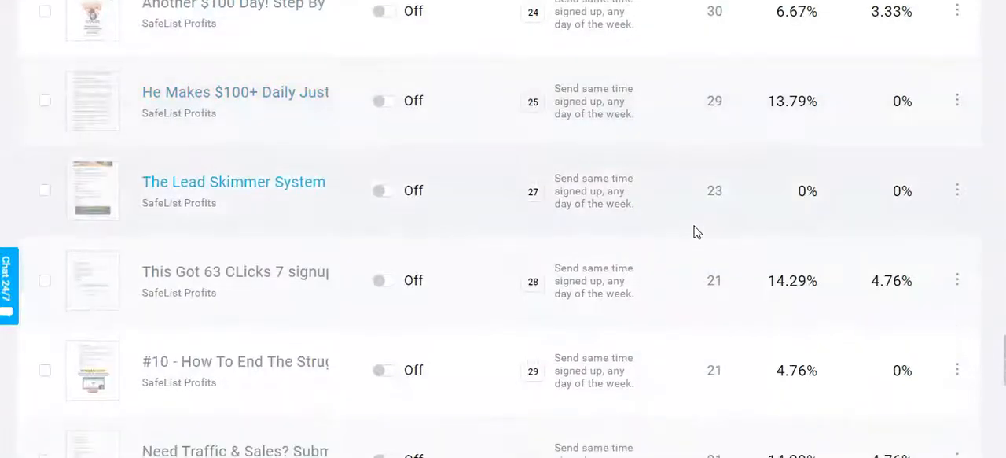
pyautogui.scroll(-3)
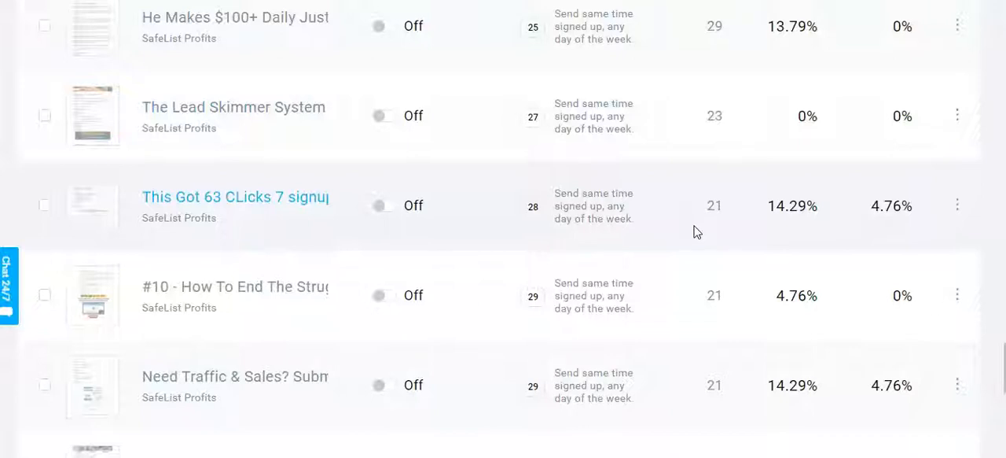
pyautogui.scroll(-3)
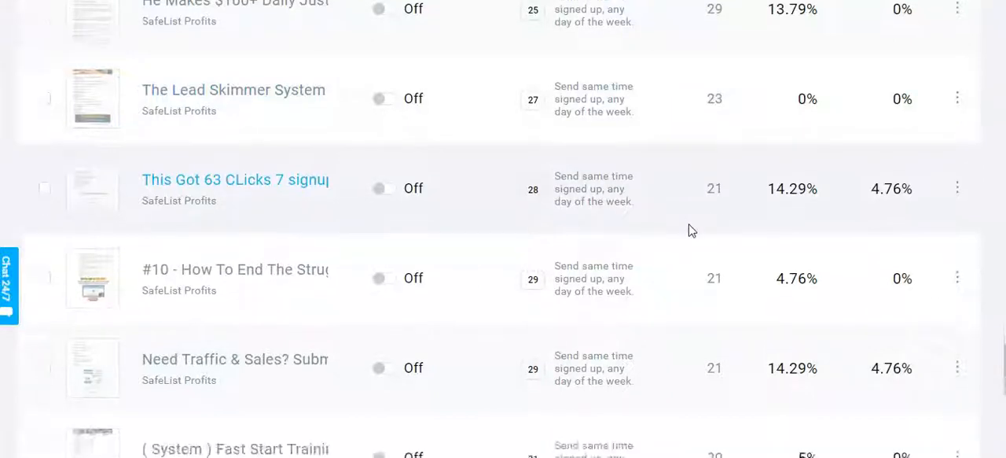
pyautogui.scroll(-3)
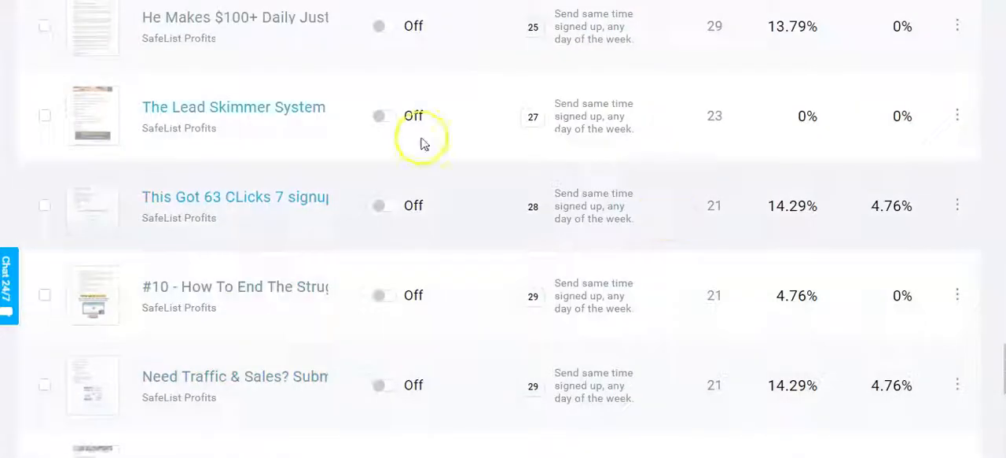
pyautogui.moveTo(61, 10)
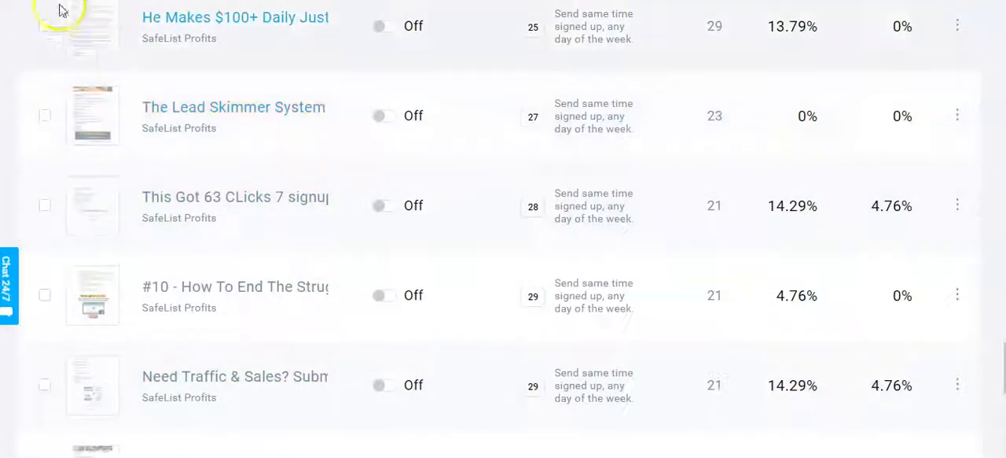